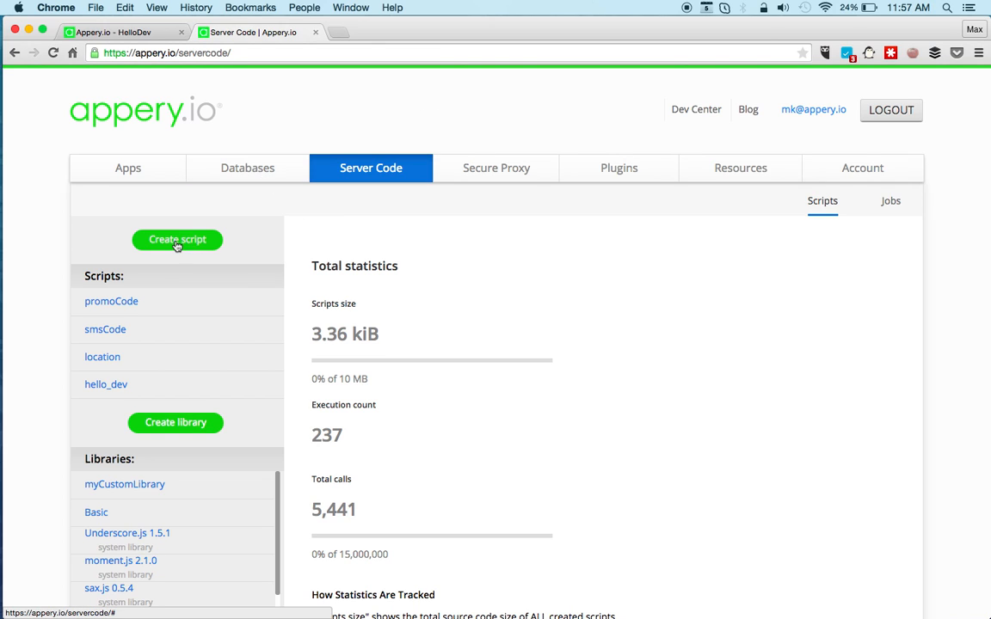
Step: Create a new Server Code script named helloDev and save it
left_click(178, 239)
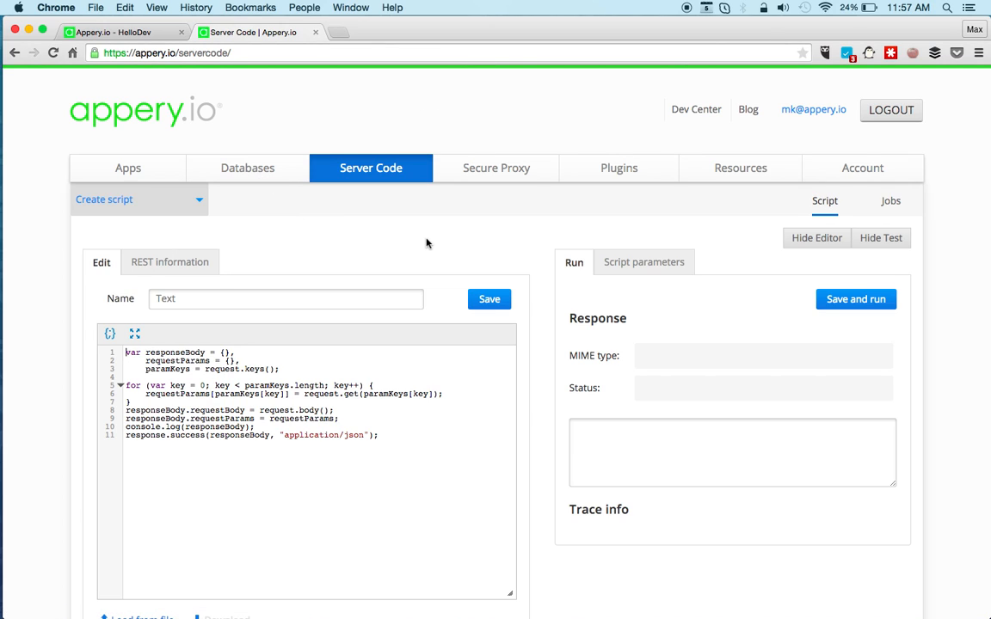
left_click(286, 299)
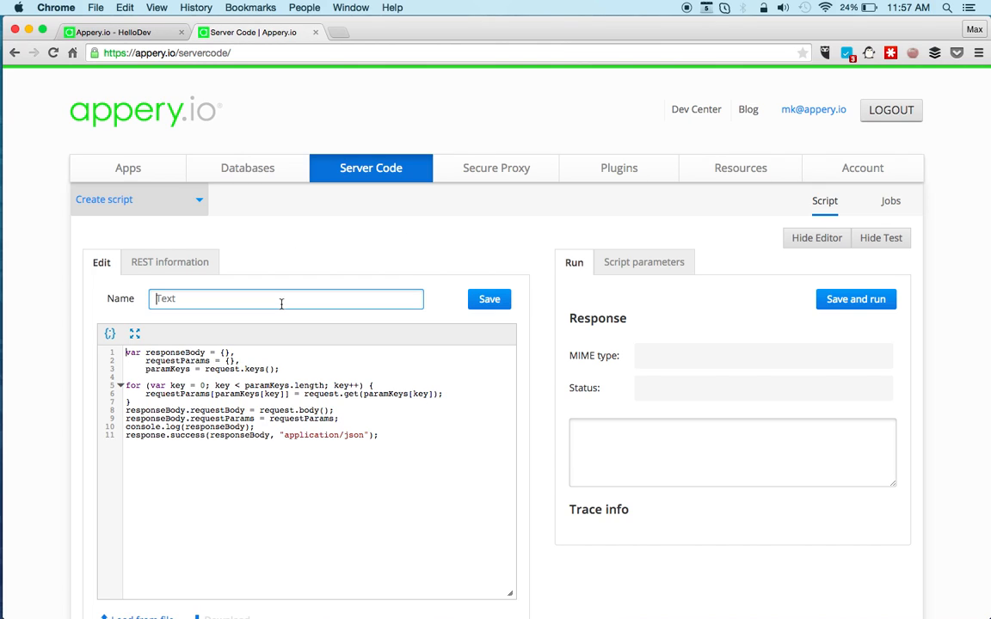
type("helloDev")
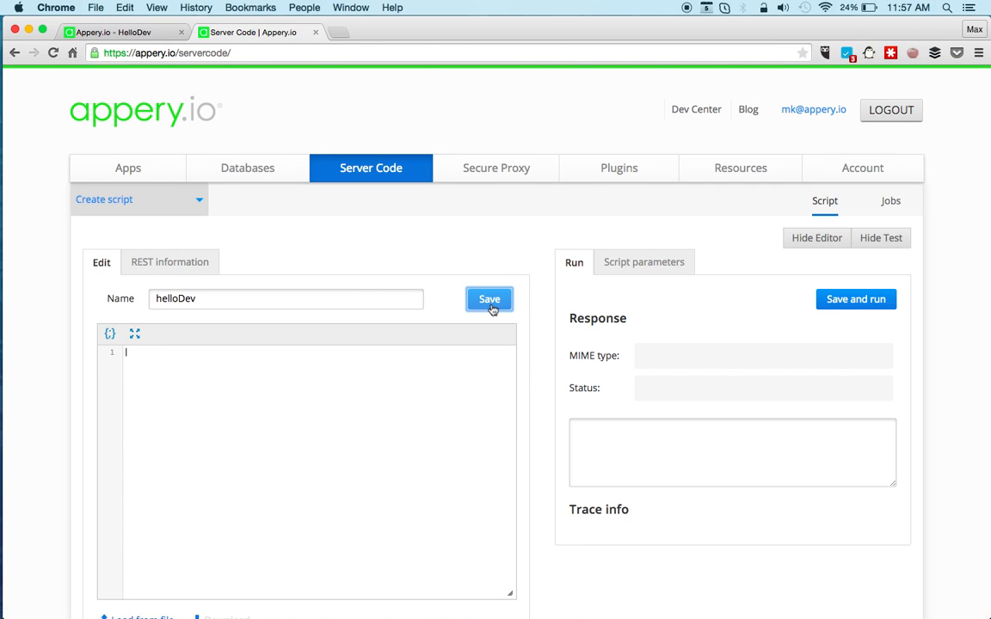
left_click(489, 299)
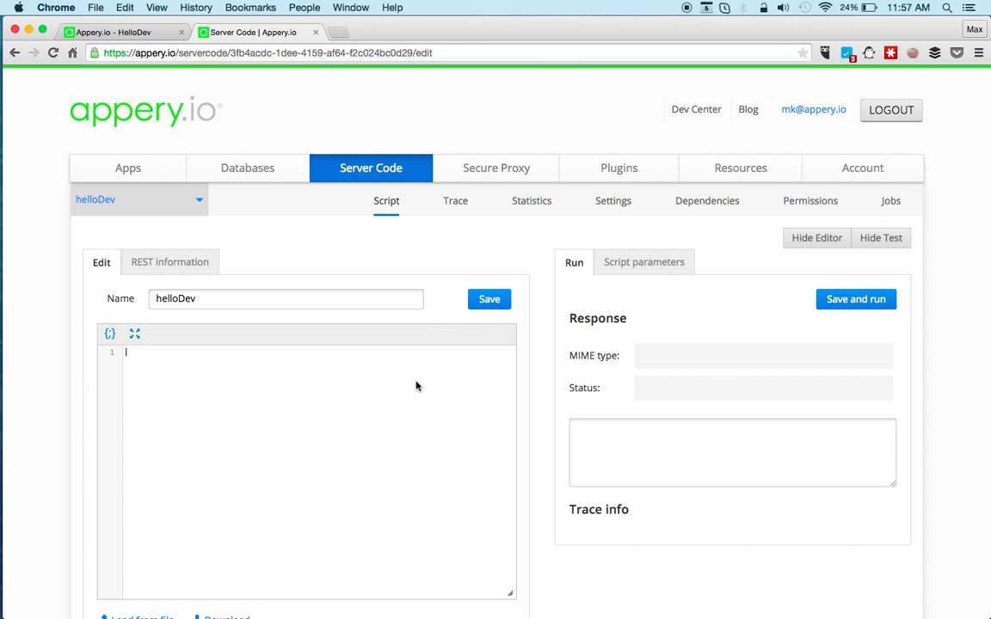
Step: Write code reading devName from the request, building a Hello greeting and a moment-formatted time
type("v")
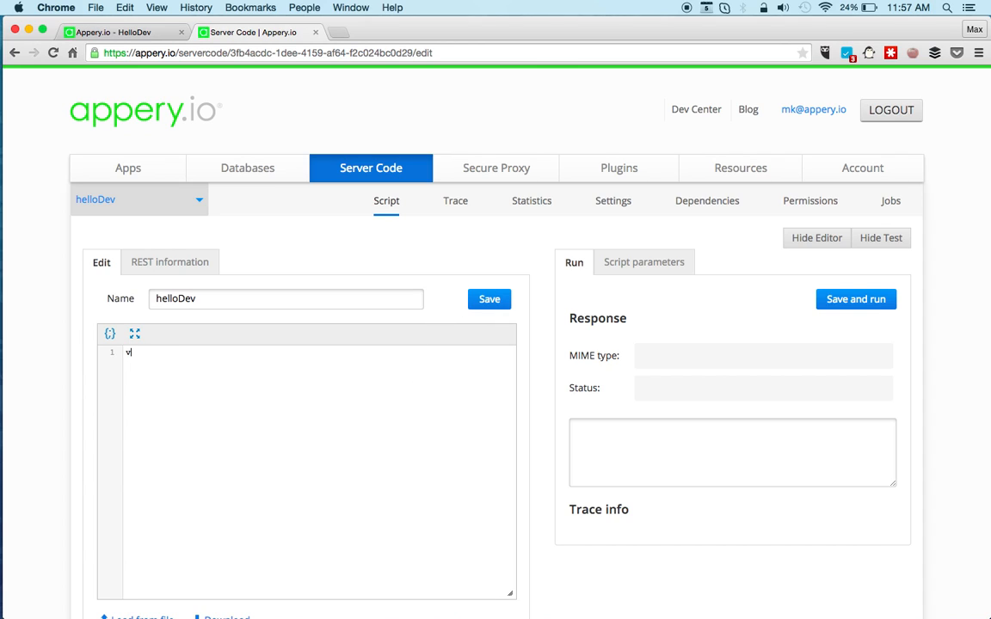
type("ar devName =")
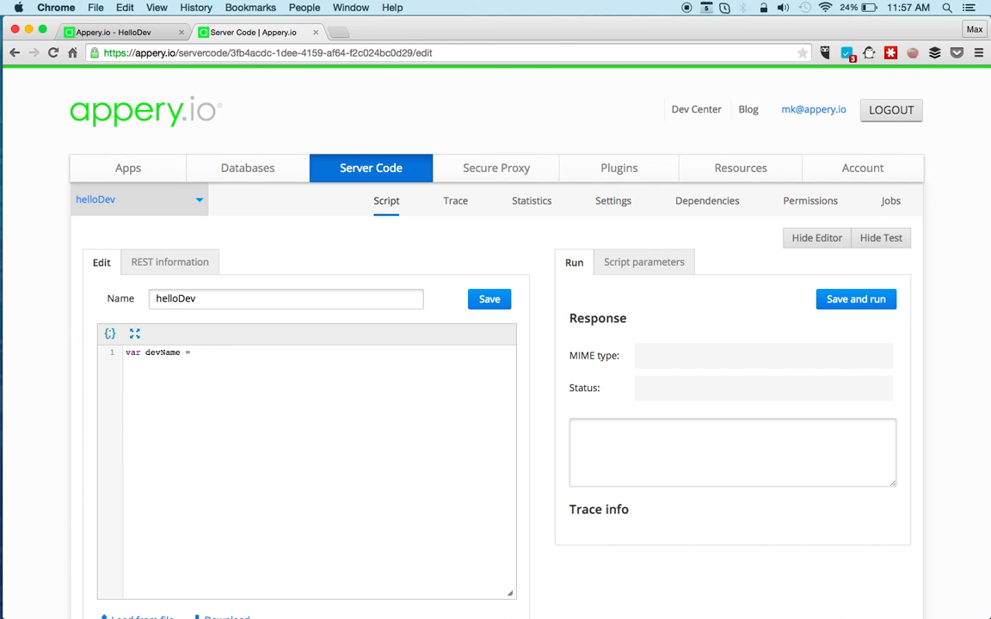
type("request")
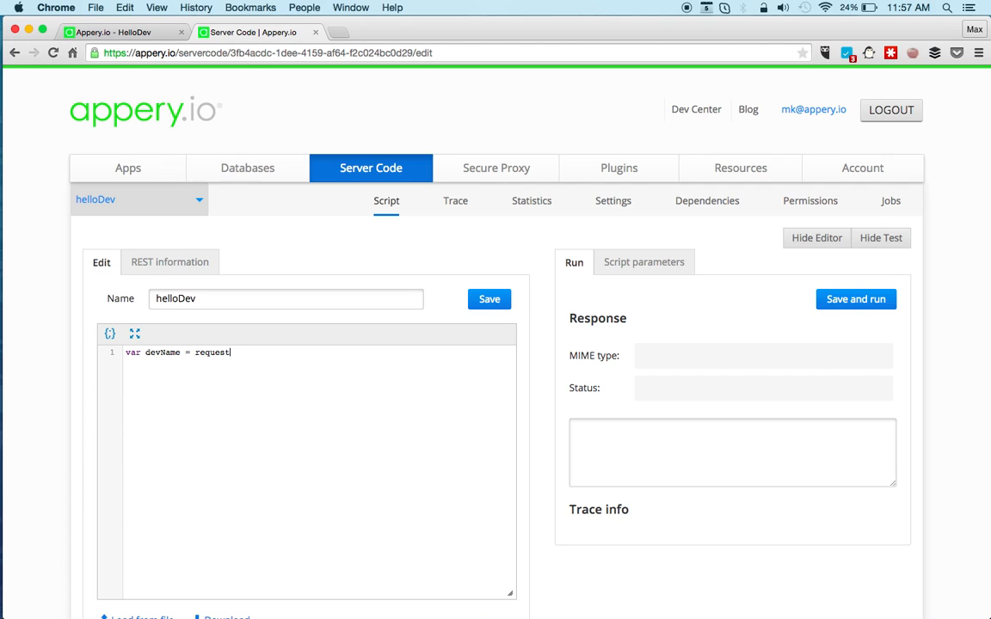
type(".get(\"\")")
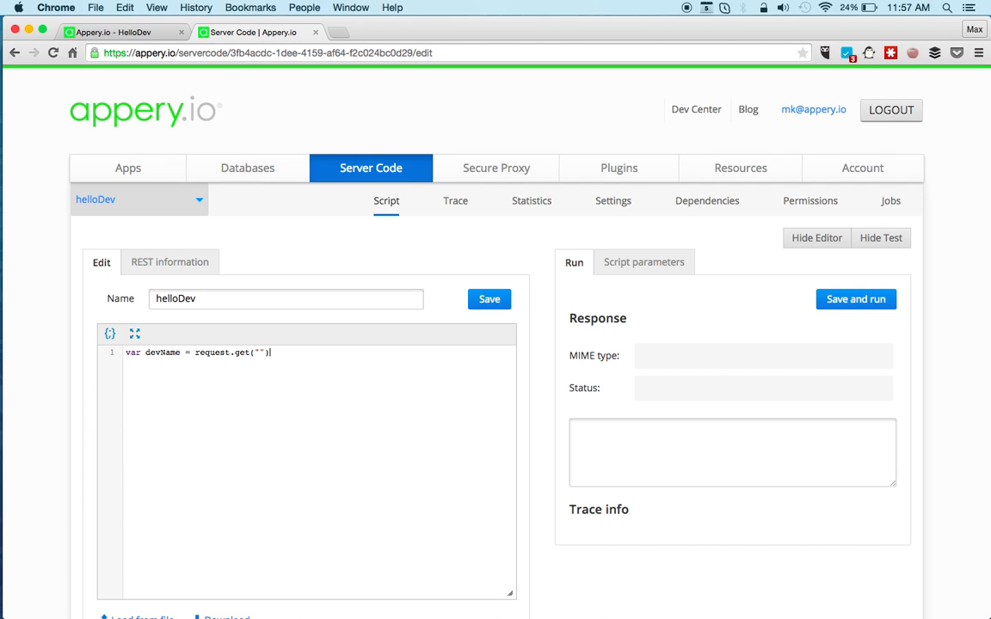
type("devName")
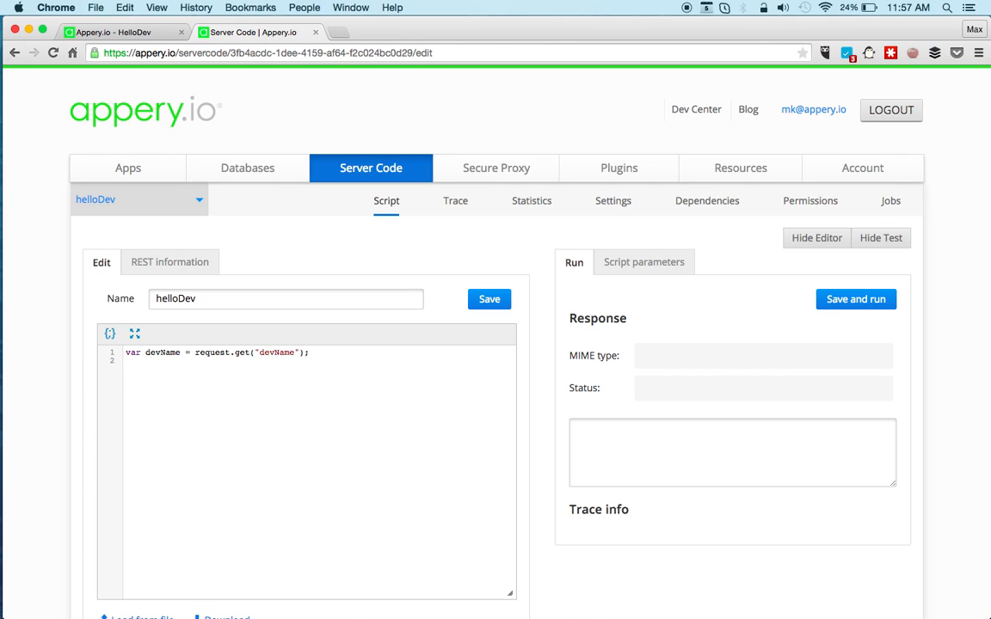
type("var greeting = \"Hello")
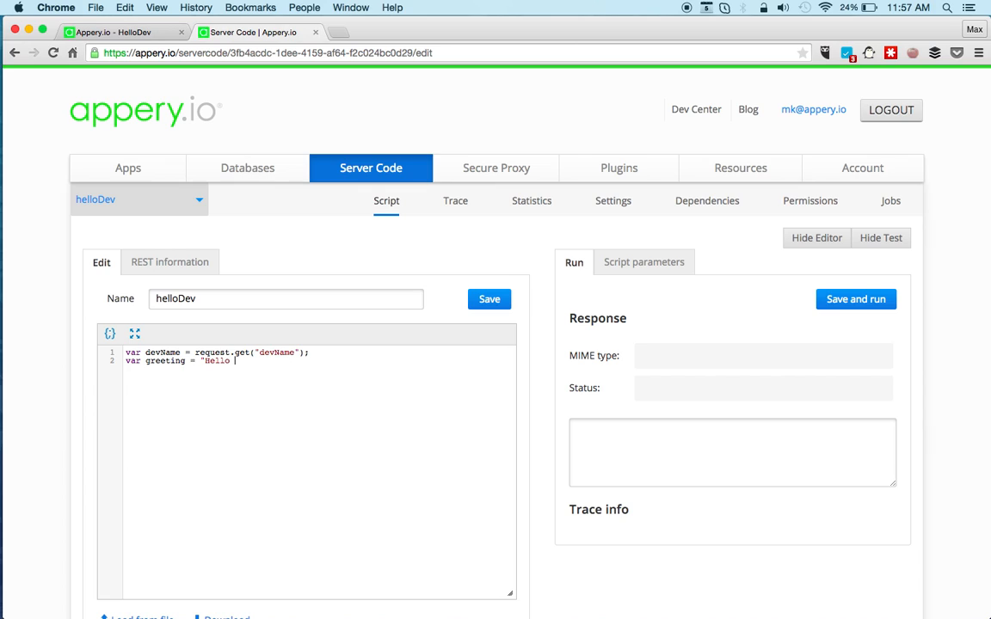
type("\" + devName")
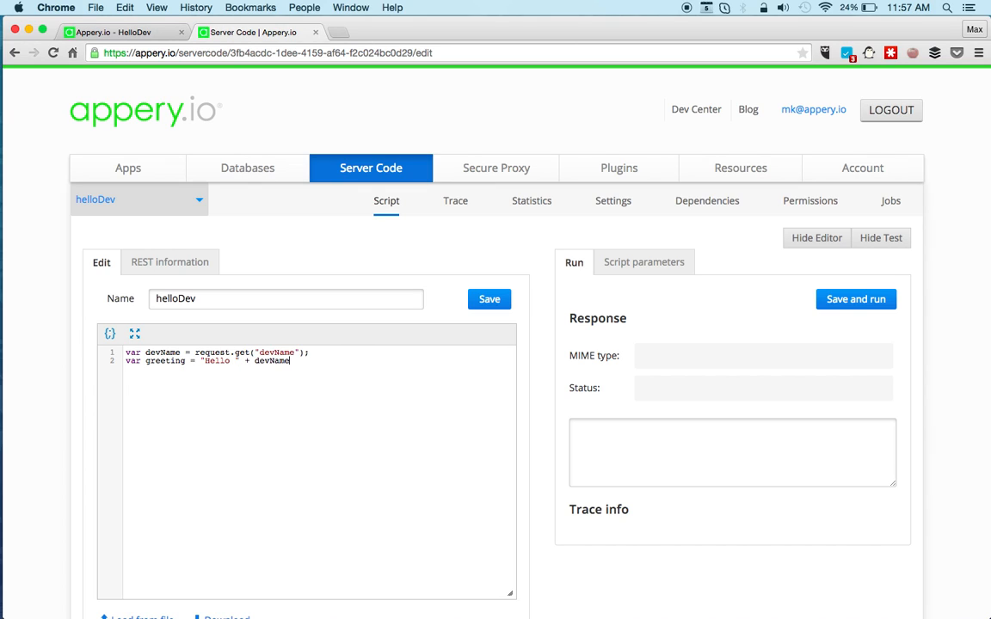
type("+ \"!\";")
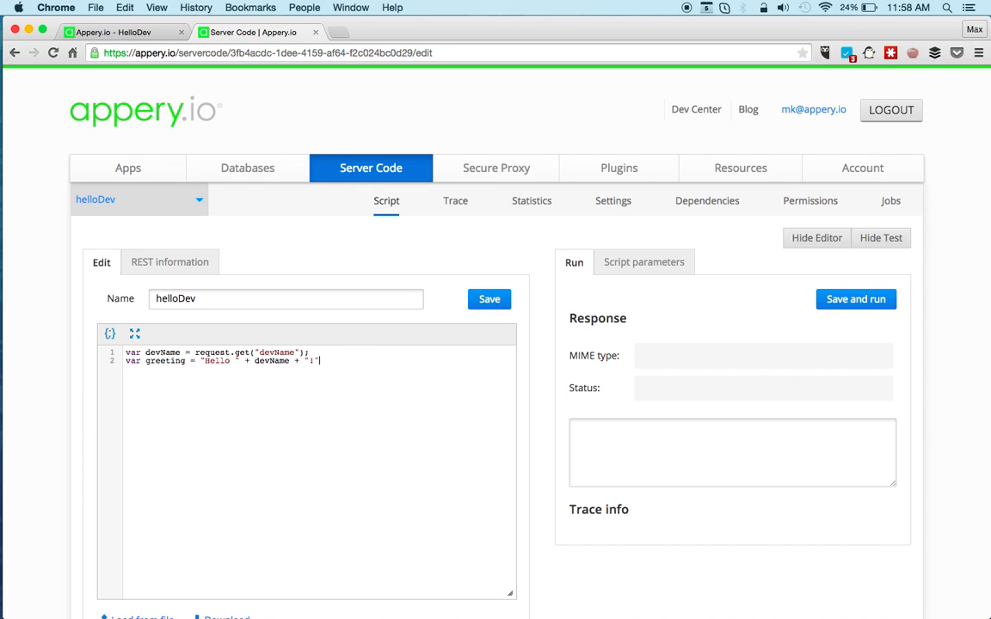
type("var time = momen")
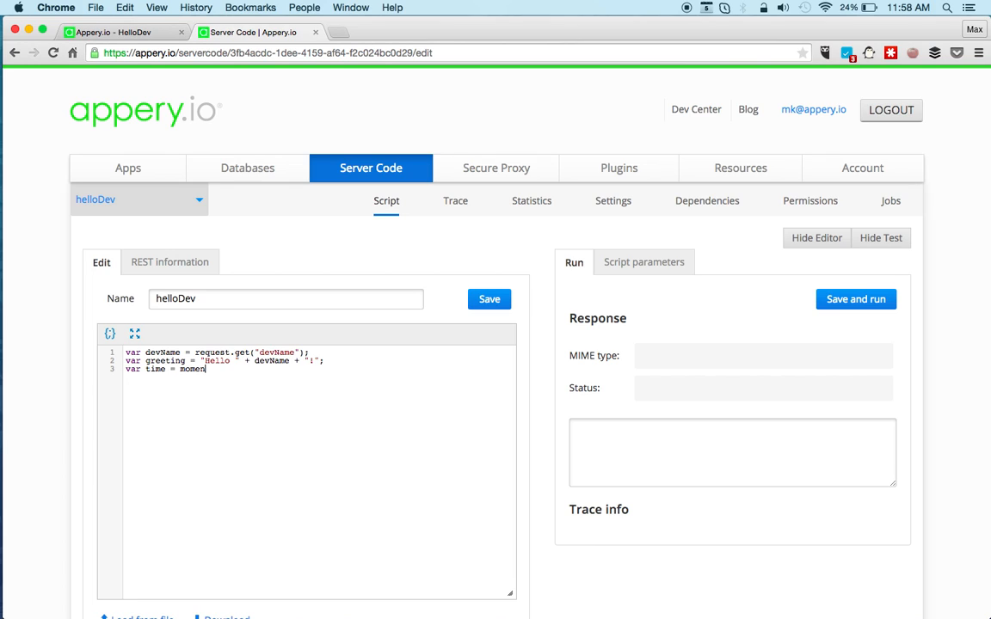
type("().")
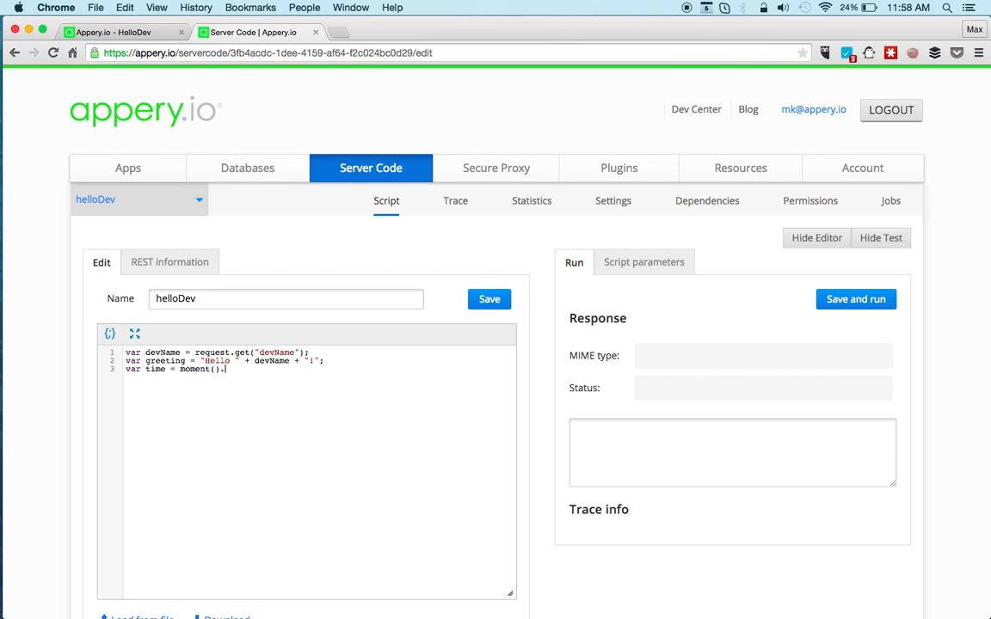
type(".format9)")
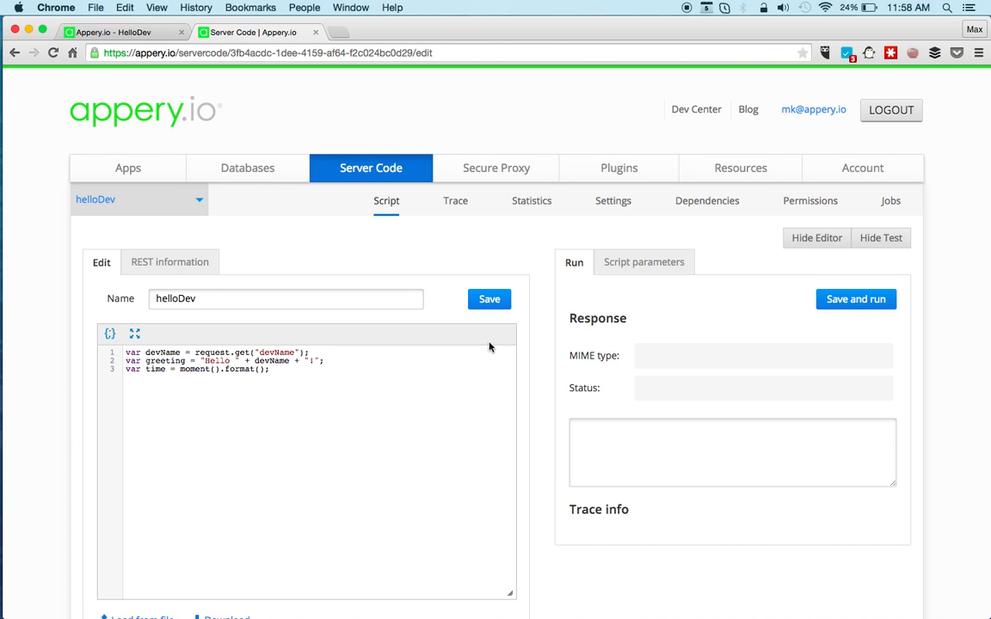
Step: Add moment.js 2.1.0 as a script dependency and return to the code
left_click(705, 199)
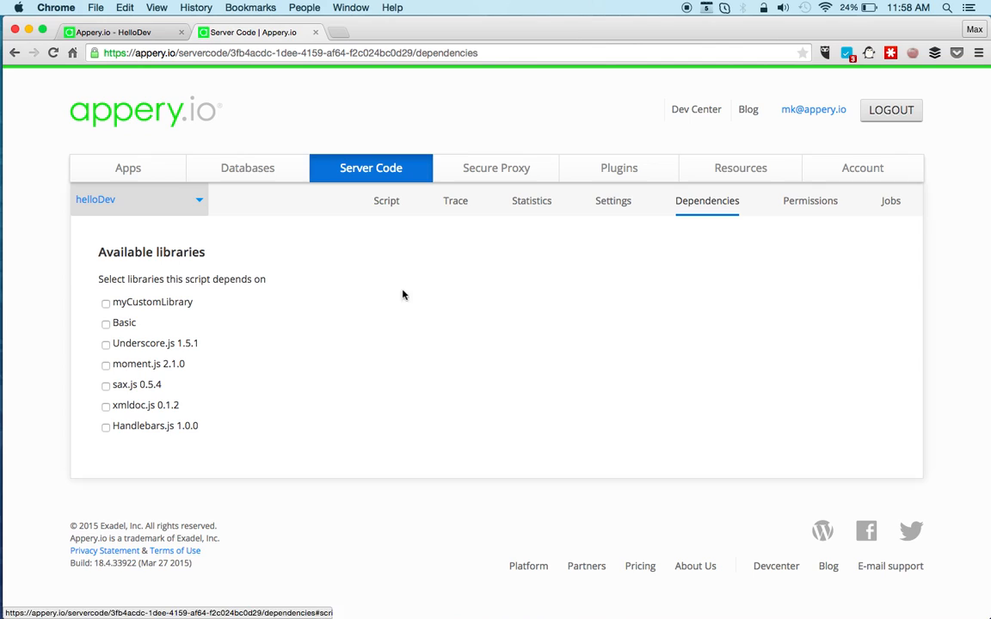
left_click(105, 364)
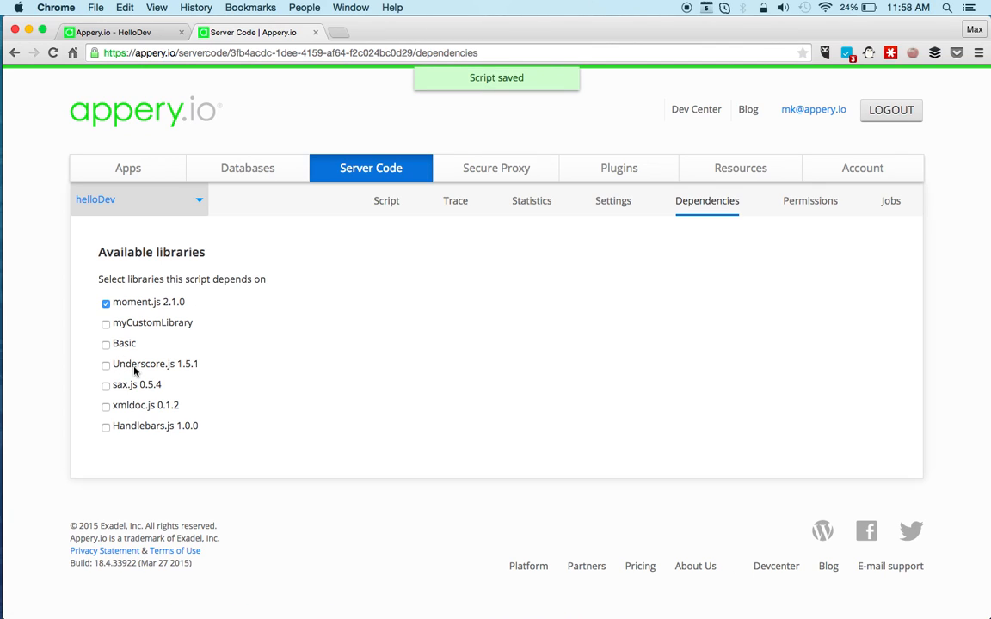
left_click(385, 199)
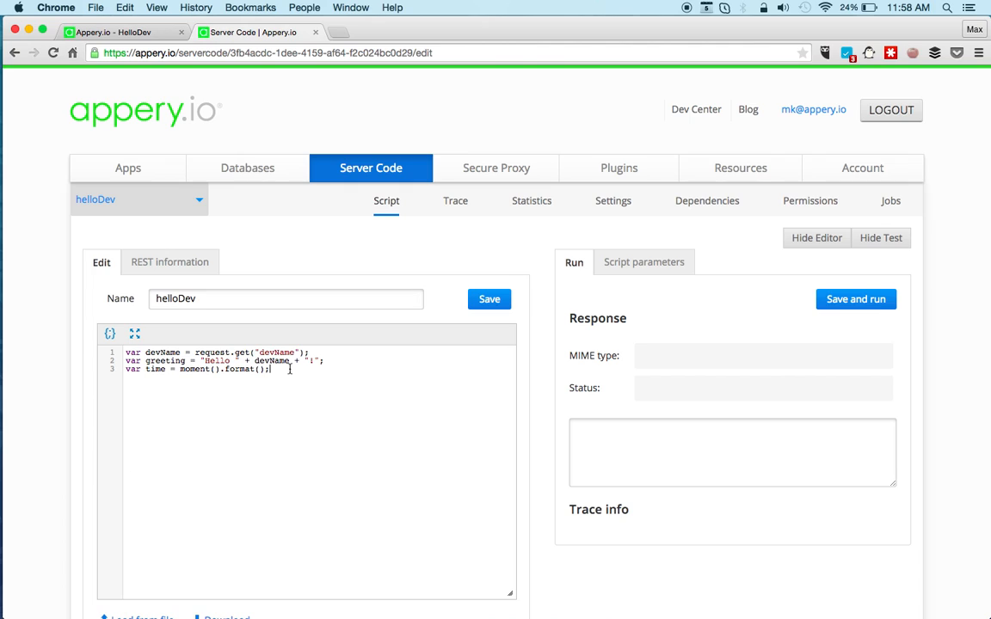
Step: Return {"result": greeting, "time": time} via response.success as application/json
type("response.succ")
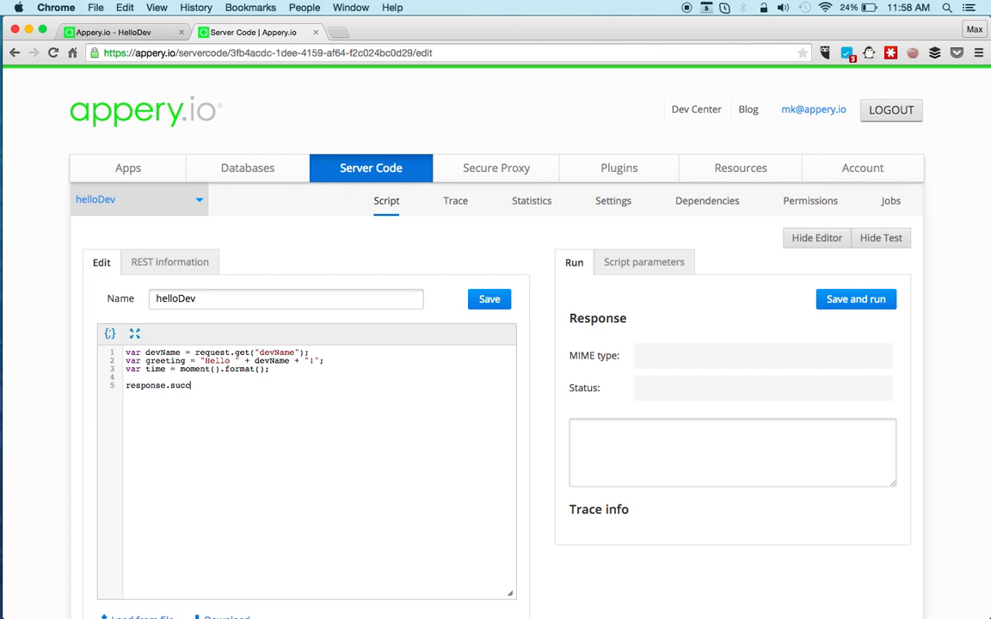
type("ess();")
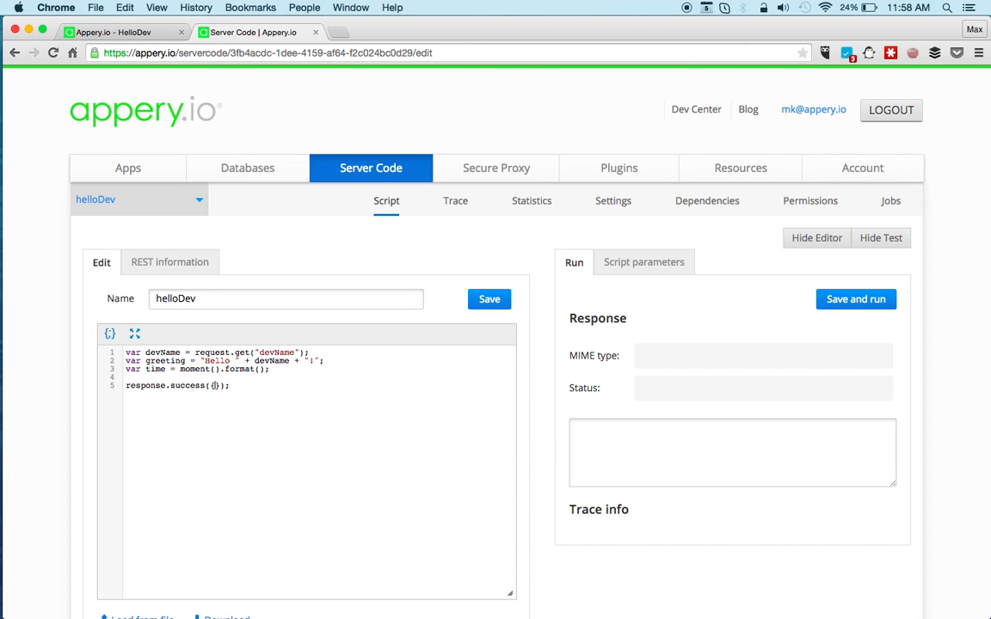
type("\"result\":")
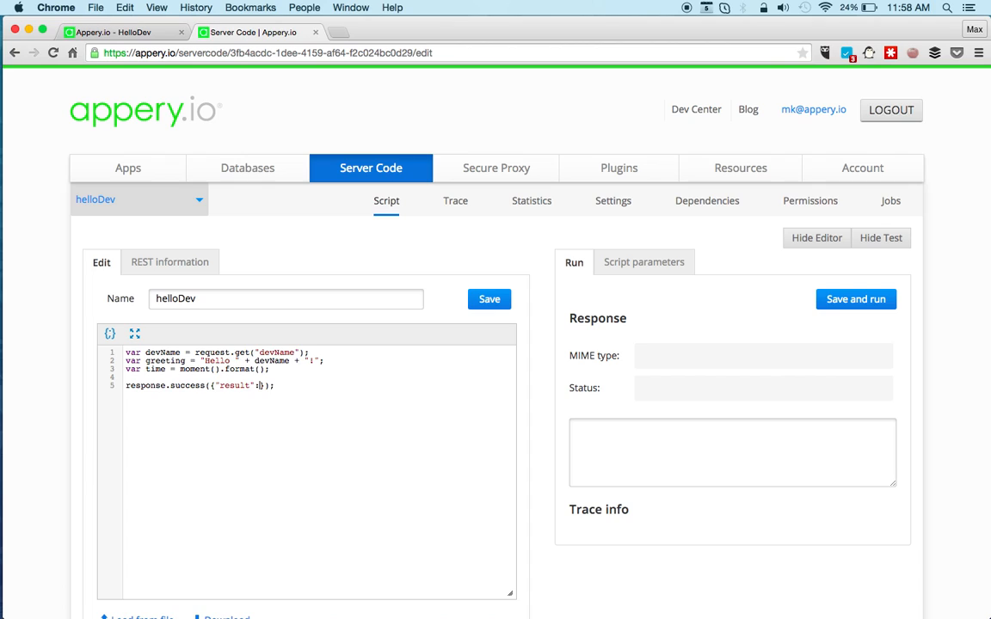
type("gr")
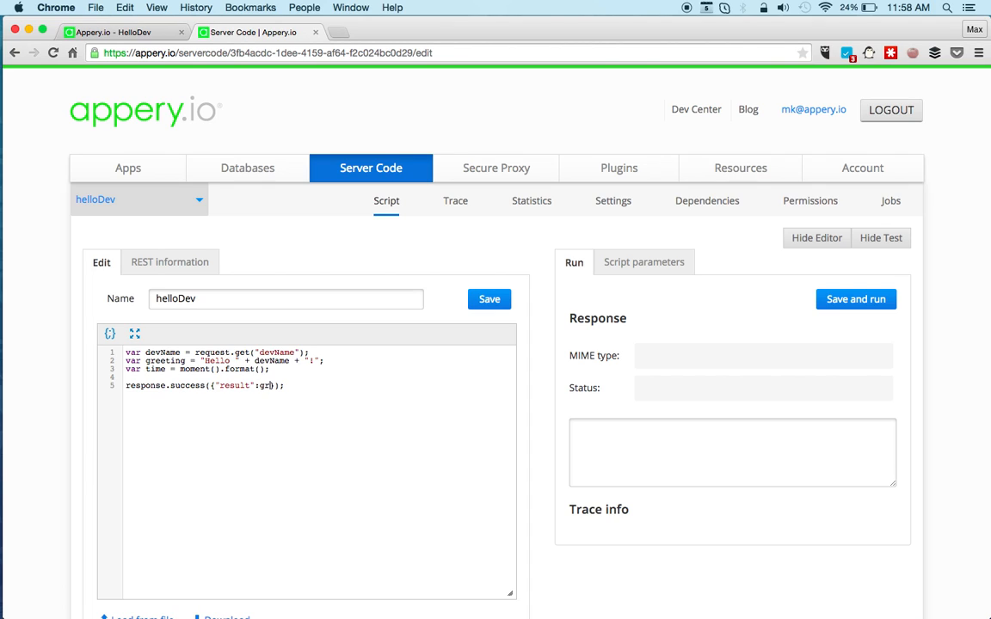
type("greeting, \"time\":")
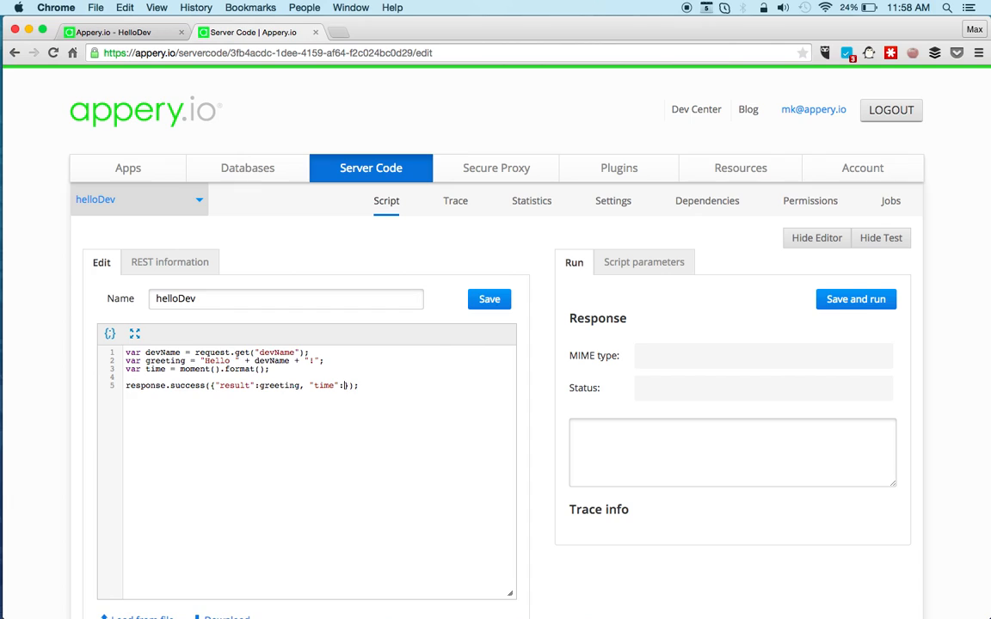
type("time,")
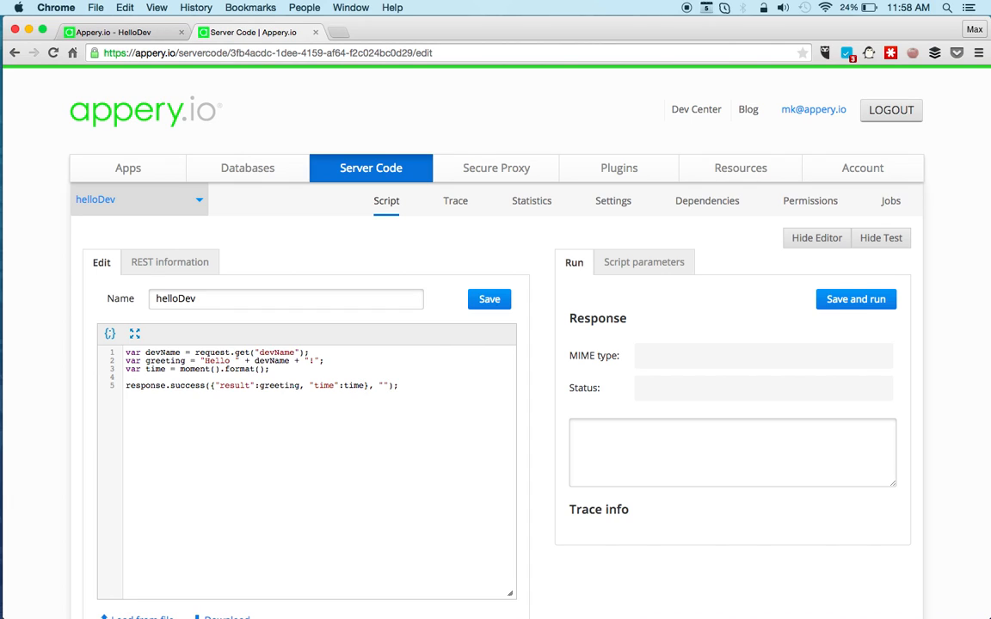
type("application/")
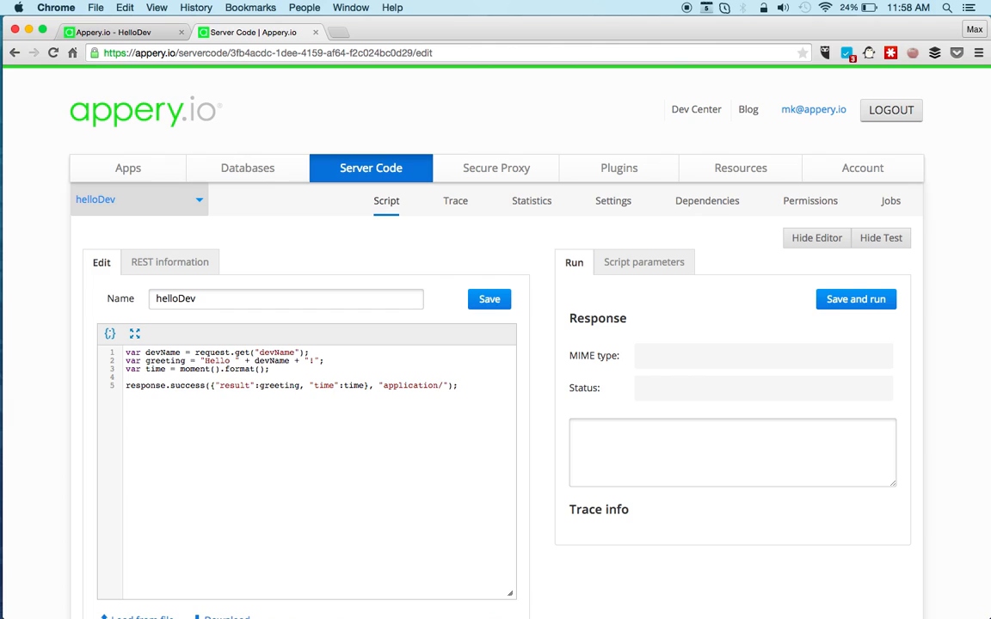
type("json")
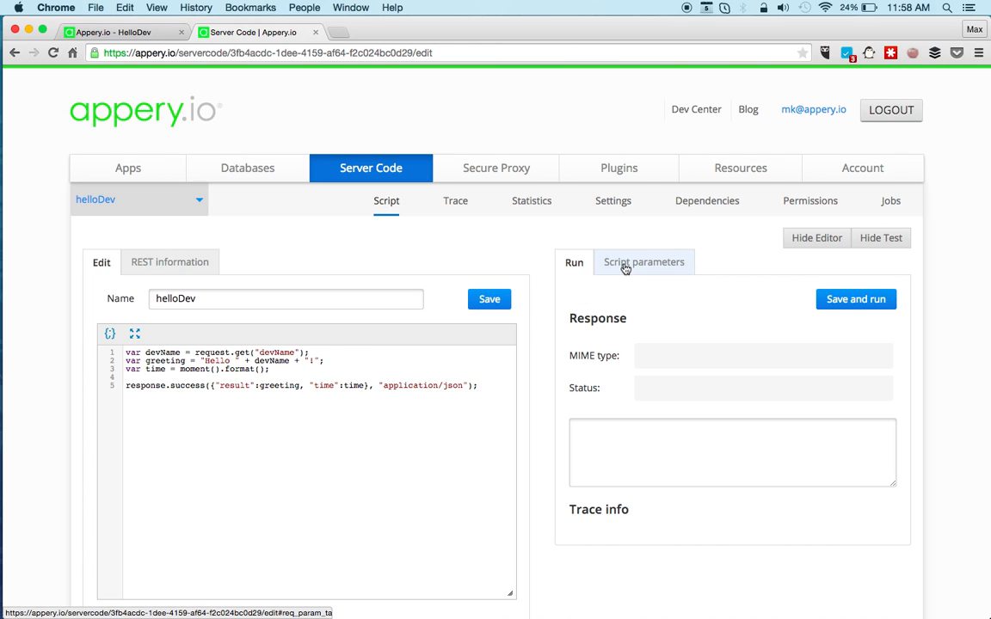
Step: Set request parameter devName to Sarah, then save and run the script for its JSON result
left_click(643, 261)
type("Sarah")
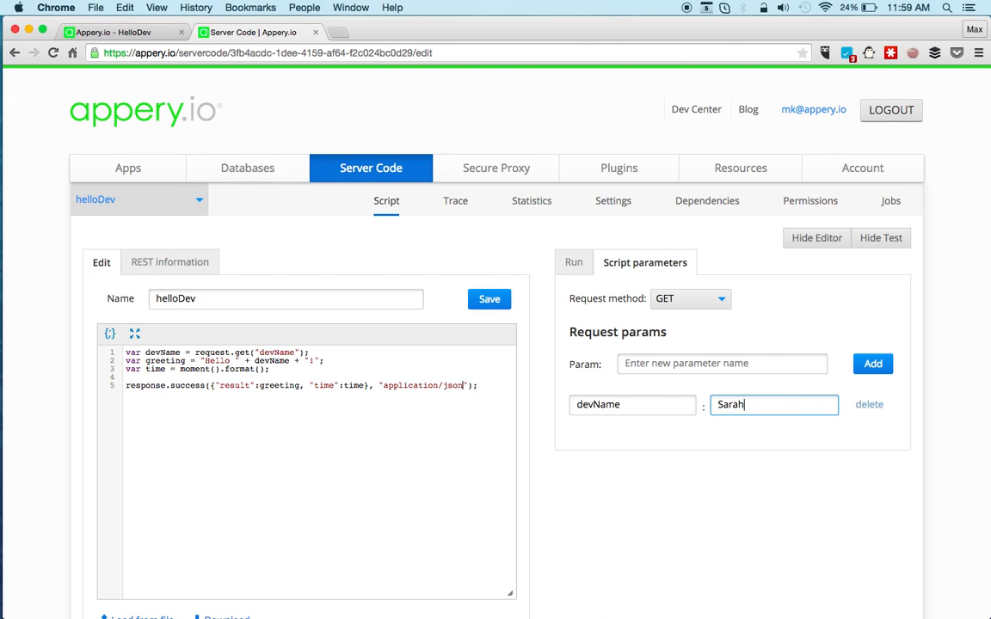
left_click(572, 262)
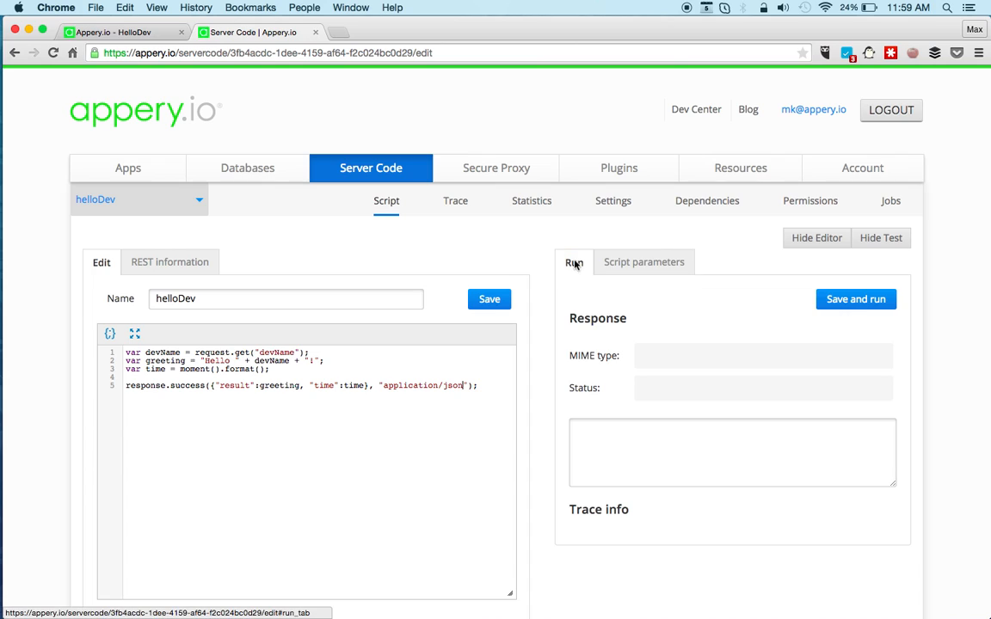
left_click(855, 300)
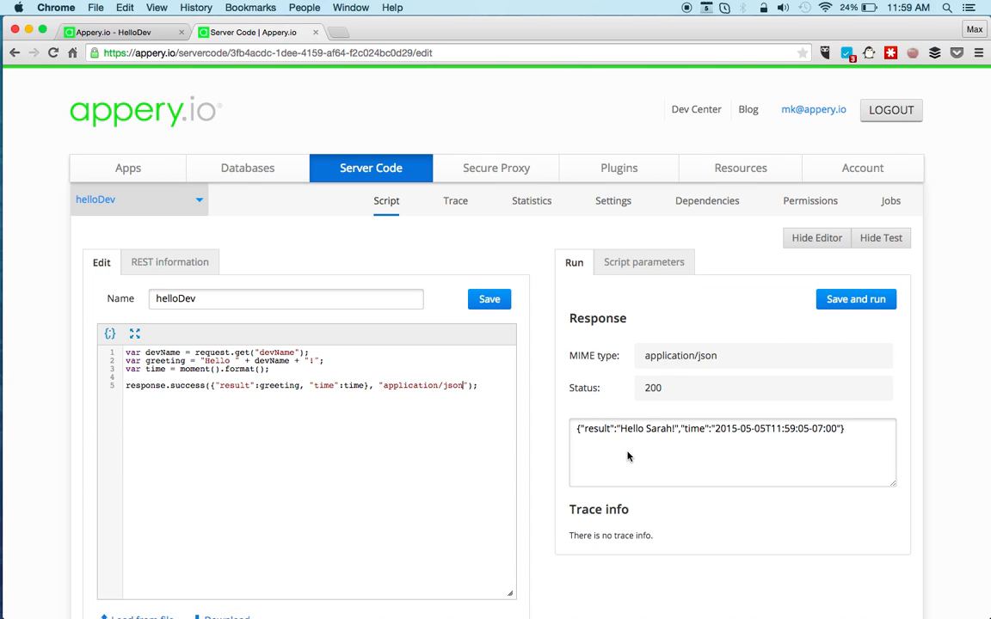
mouse_move(688, 458)
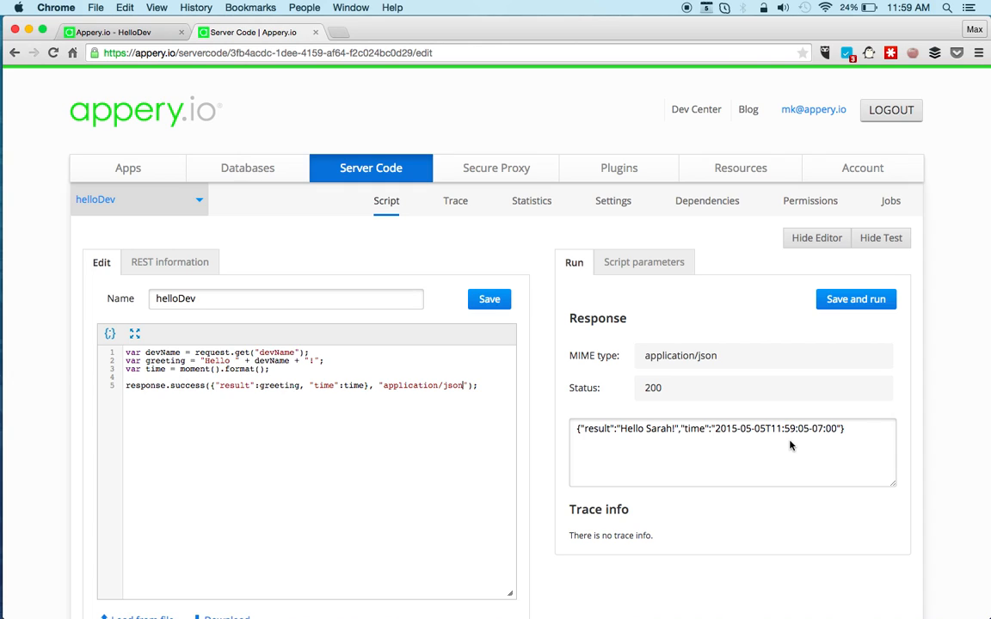
mouse_move(258, 261)
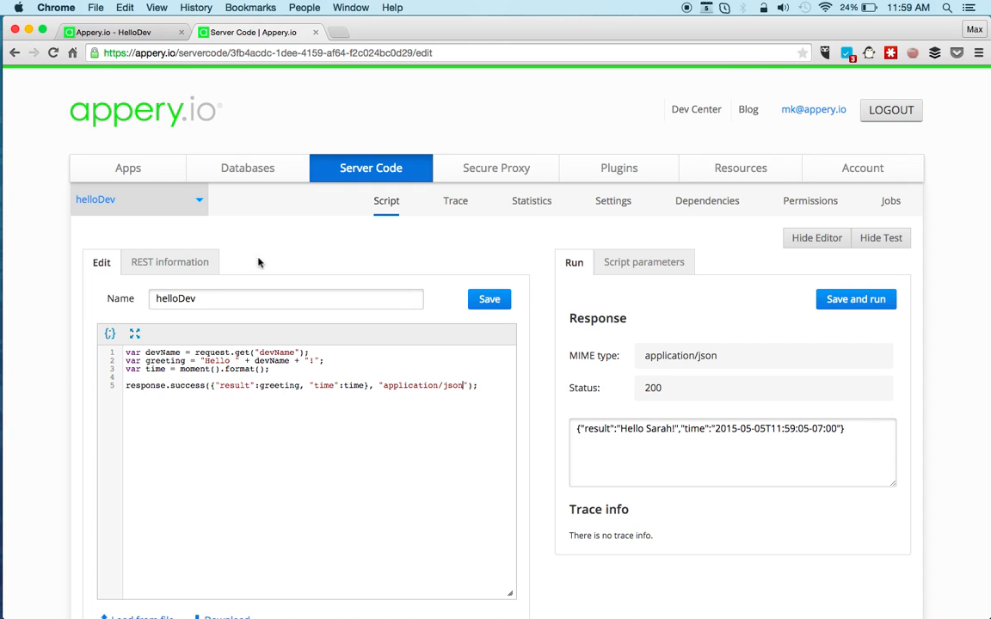
Step: View the script's REST service URL, then return to the HelloDev app builder
left_click(168, 262)
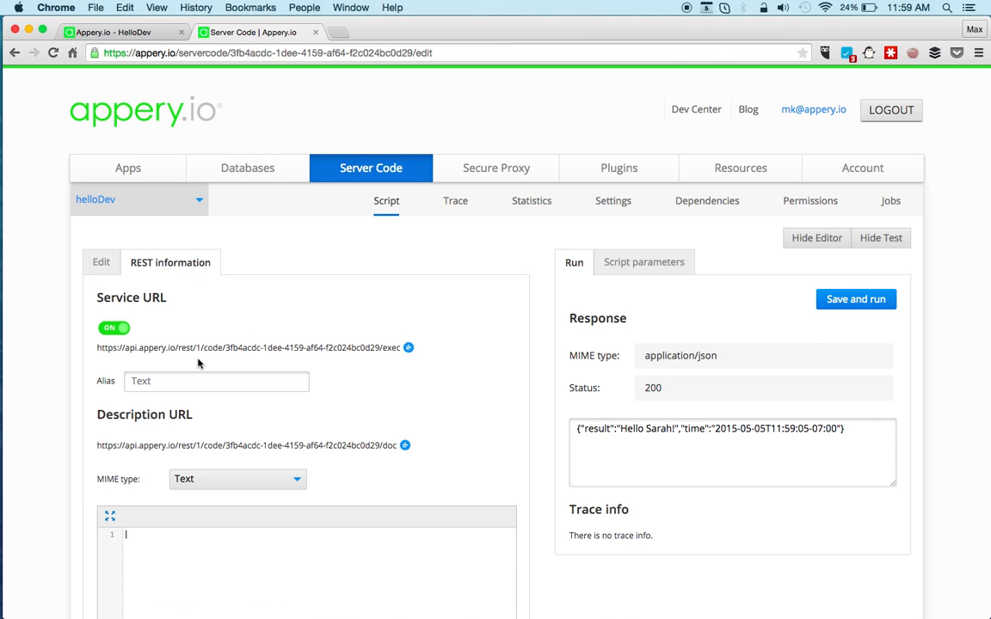
mouse_move(237, 130)
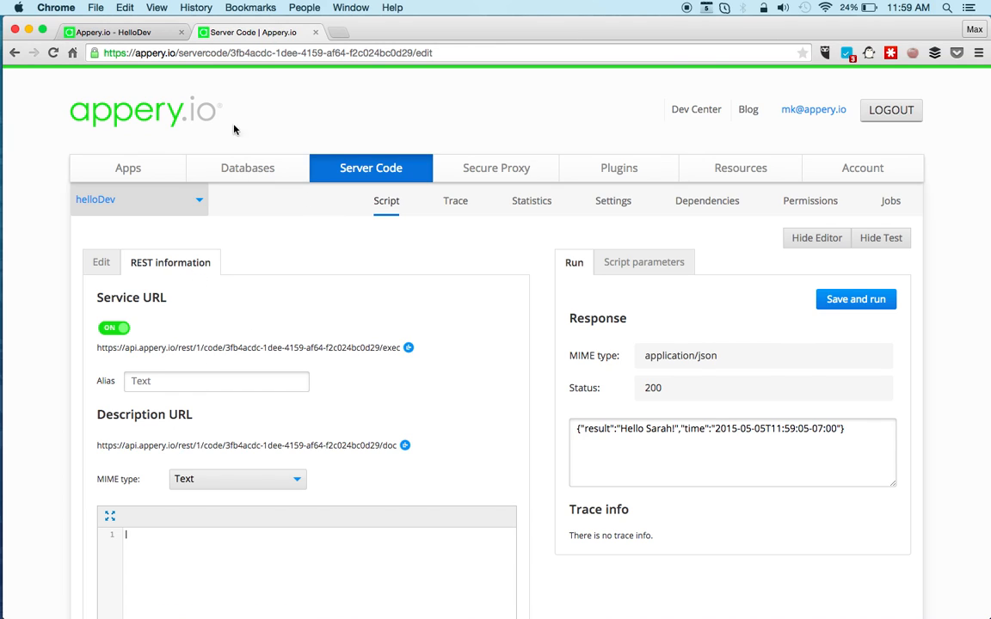
left_click(121, 31)
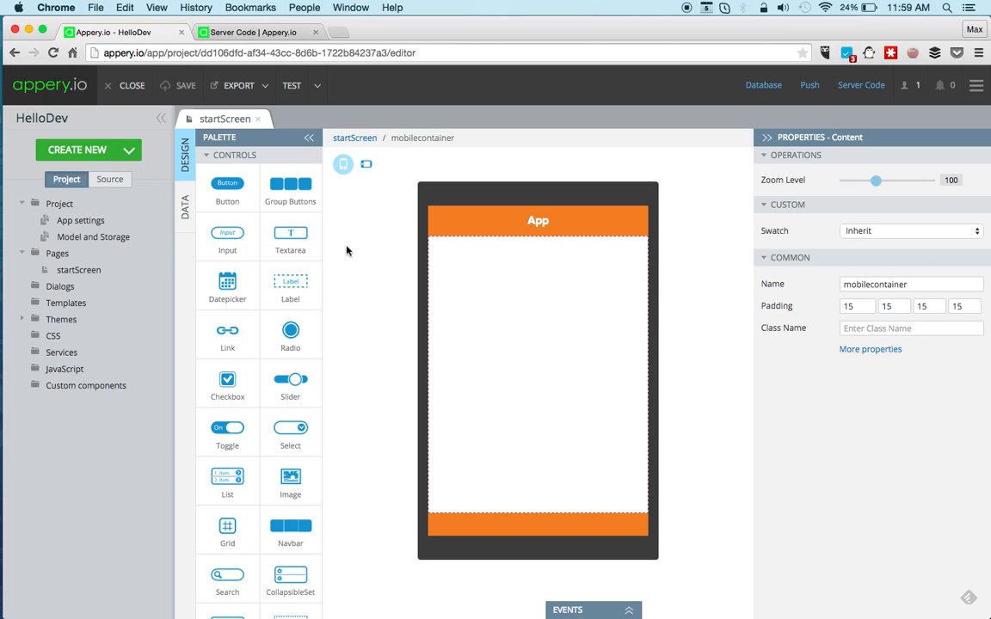
mouse_move(130, 153)
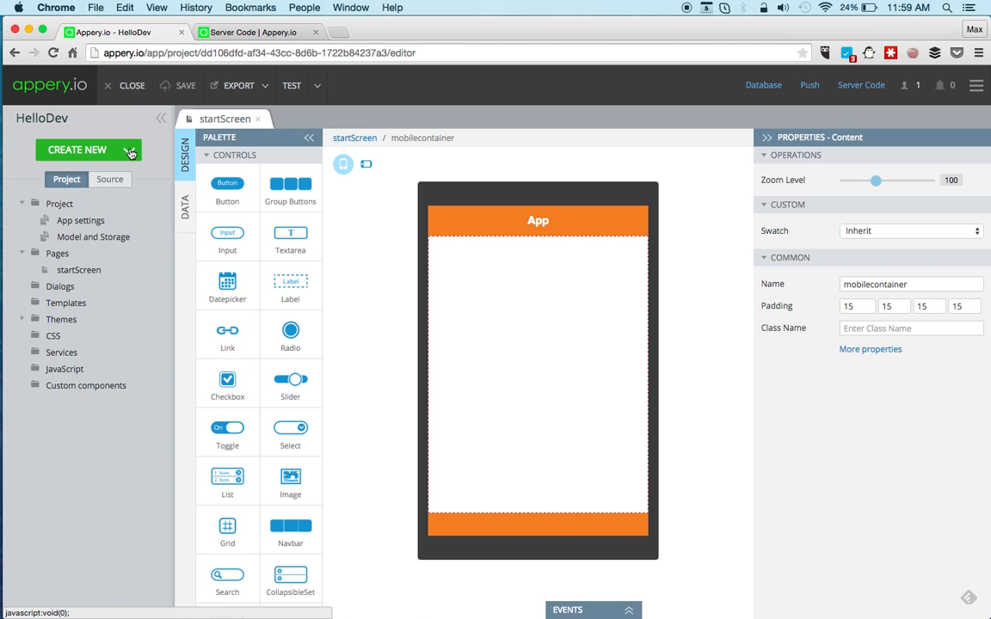
Step: Import the helloDev script as a Server Code service and open helloDev_service
left_click(76, 149)
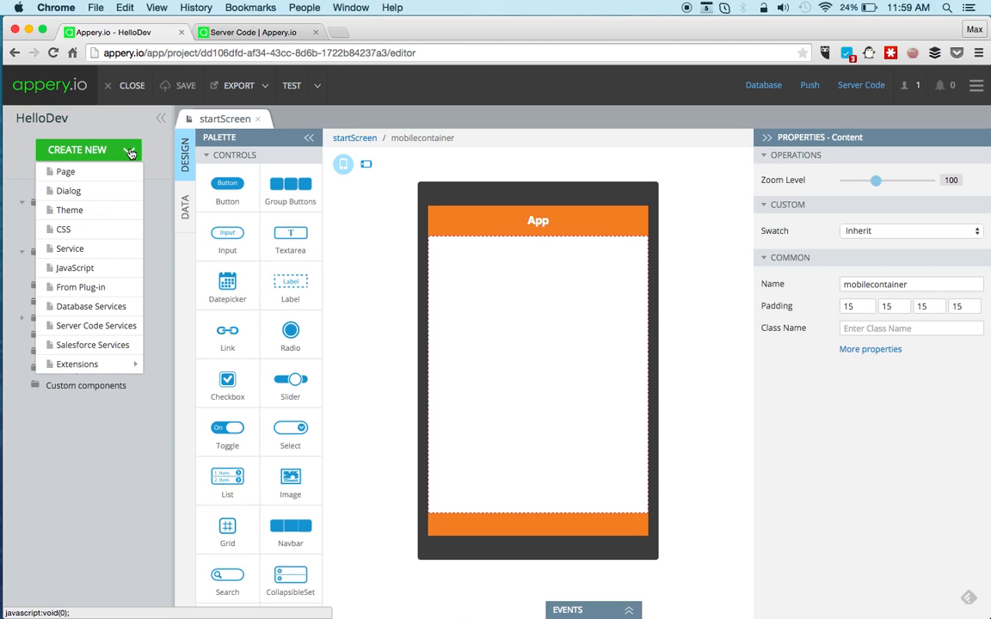
left_click(96, 325)
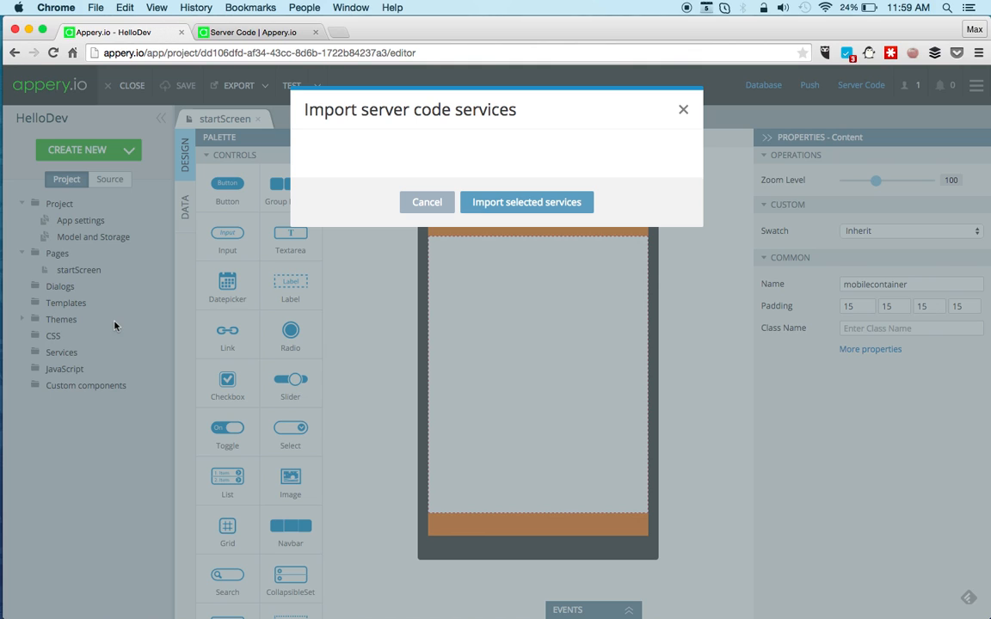
left_click(409, 165)
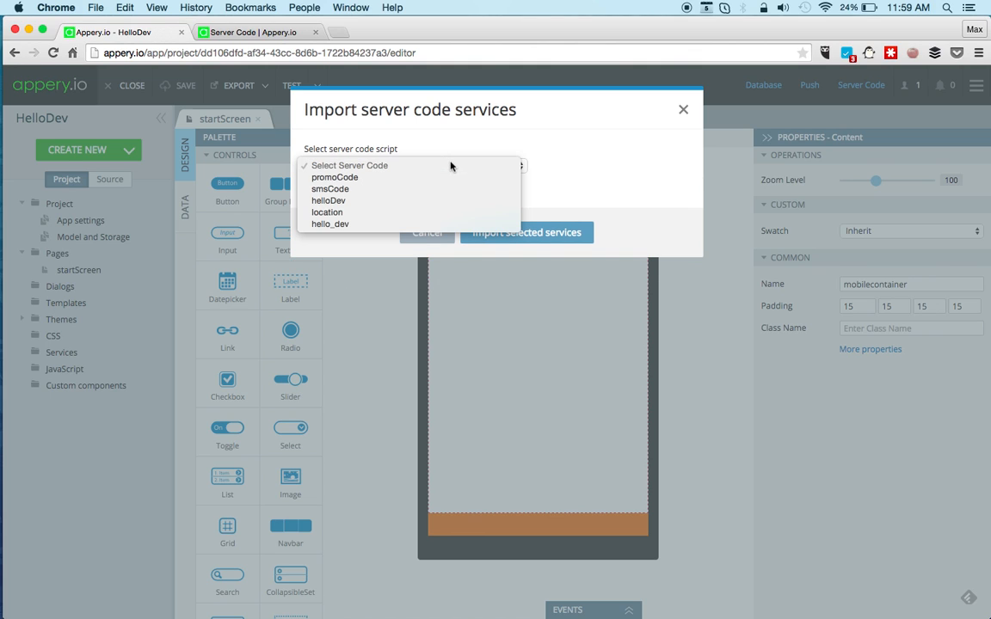
left_click(328, 200)
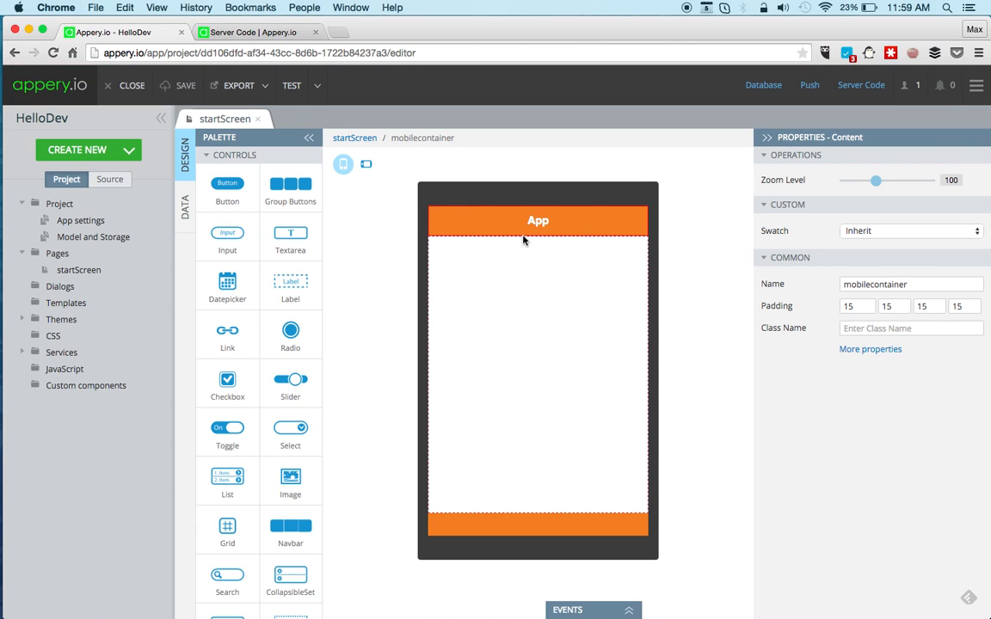
left_click(89, 368)
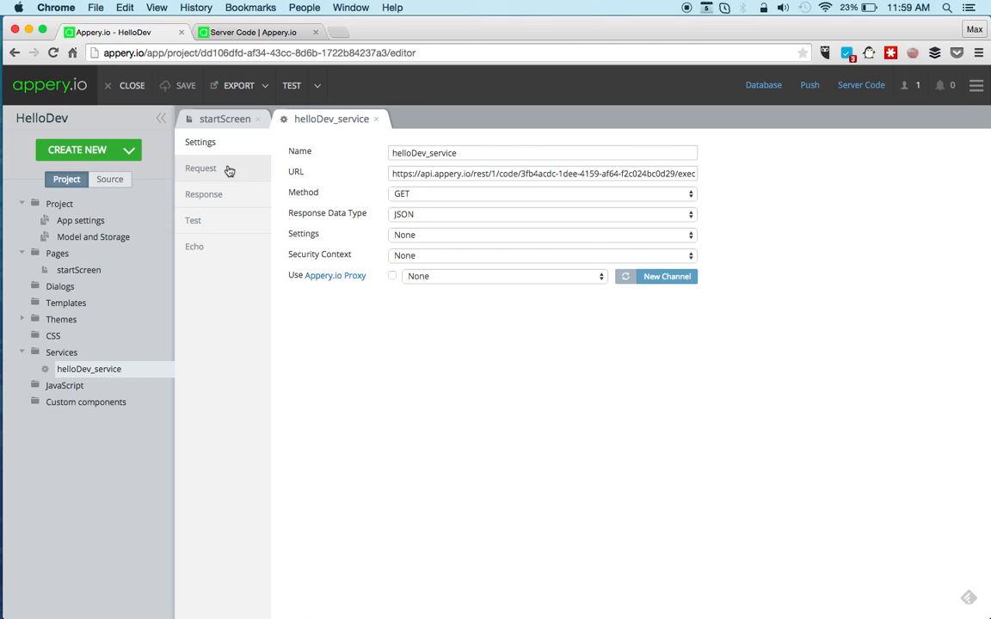
Step: Test the service with devName Jane and import the returned JSON as its response structure
left_click(199, 169)
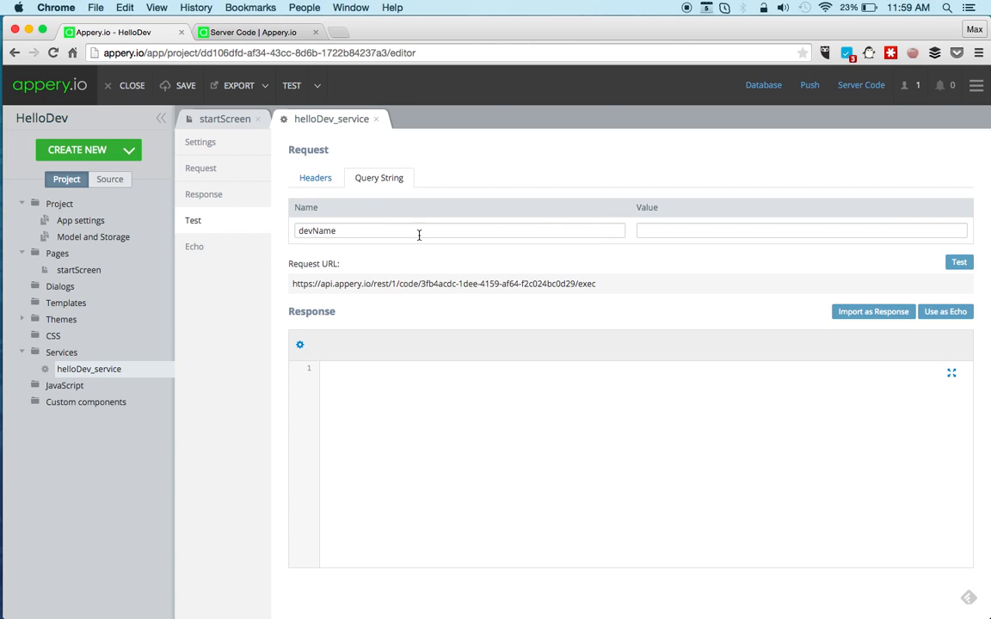
type("Jane")
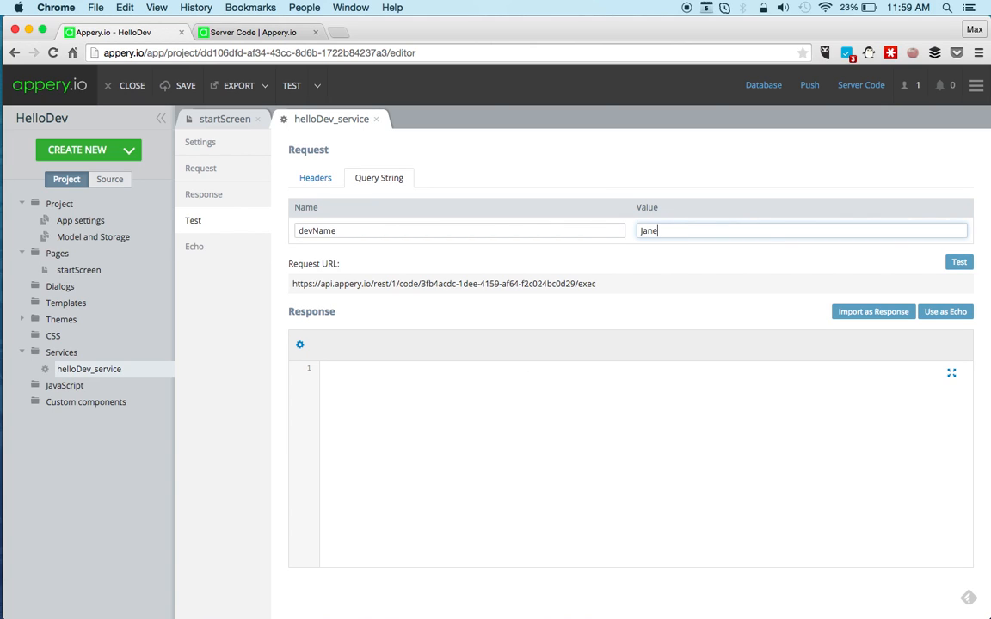
left_click(960, 261)
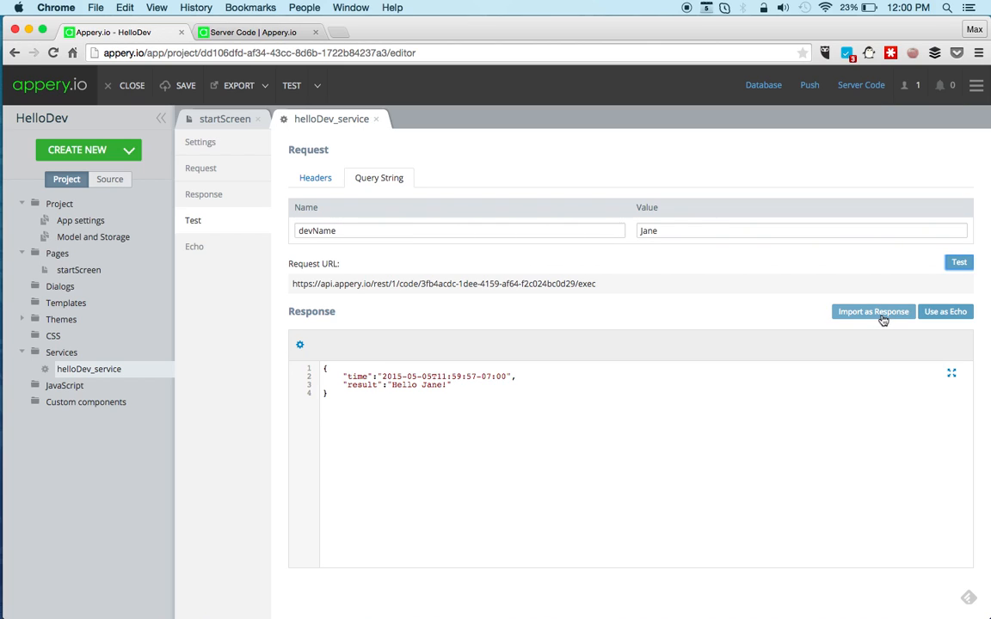
left_click(872, 311)
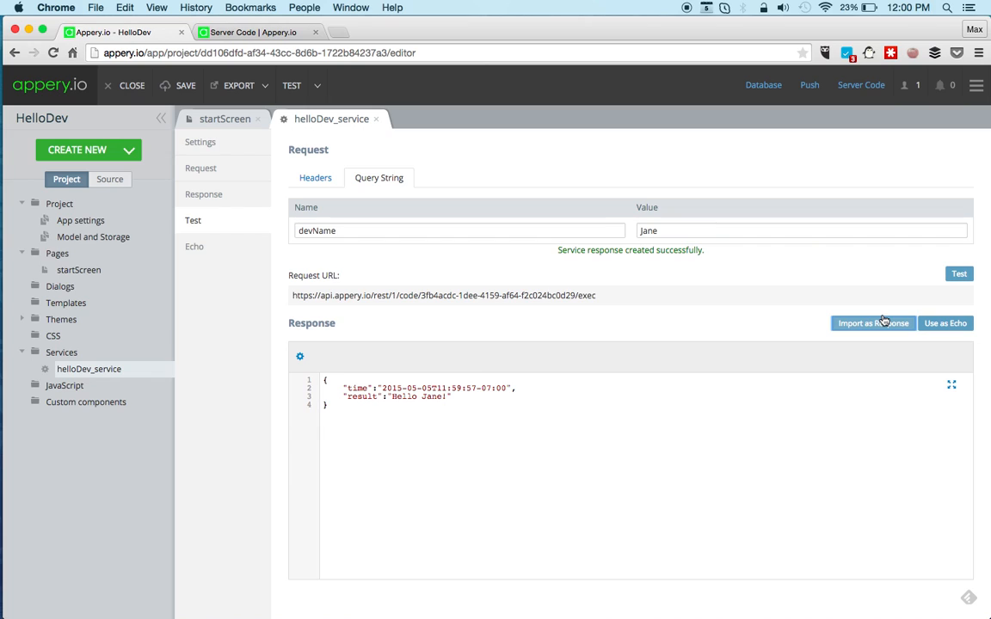
mouse_move(692, 464)
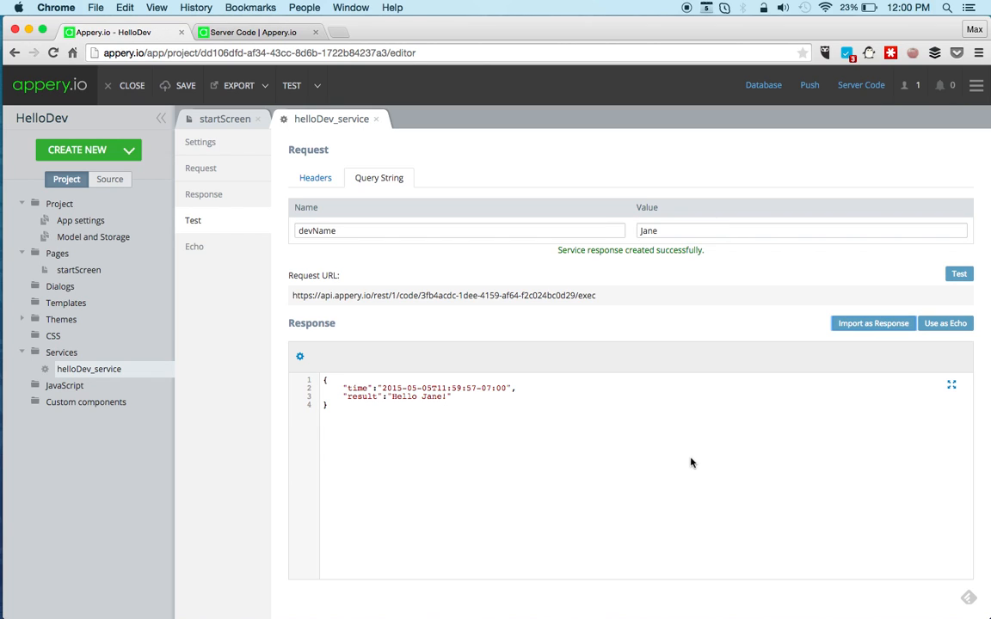
Step: Add a Name-placeholder input, a Say Hello button and two empty labels to startScreen
left_click(226, 119)
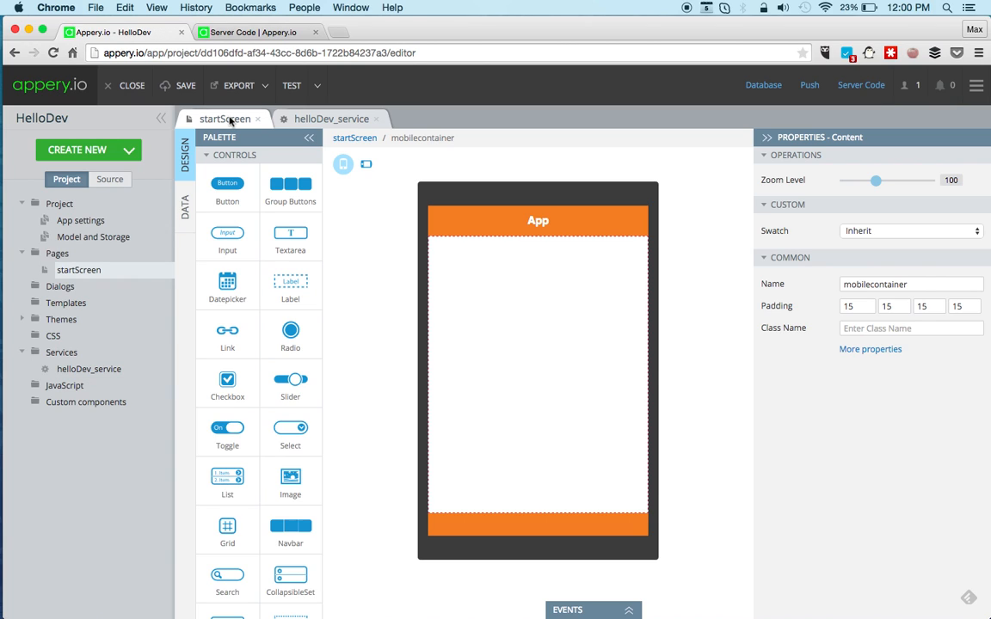
mouse_move(227, 238)
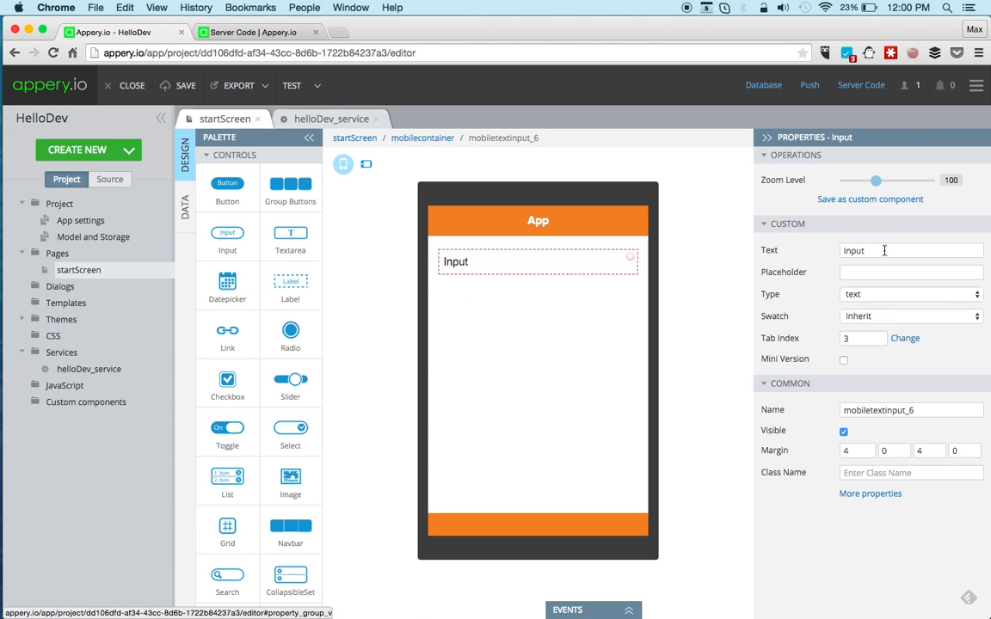
type("N")
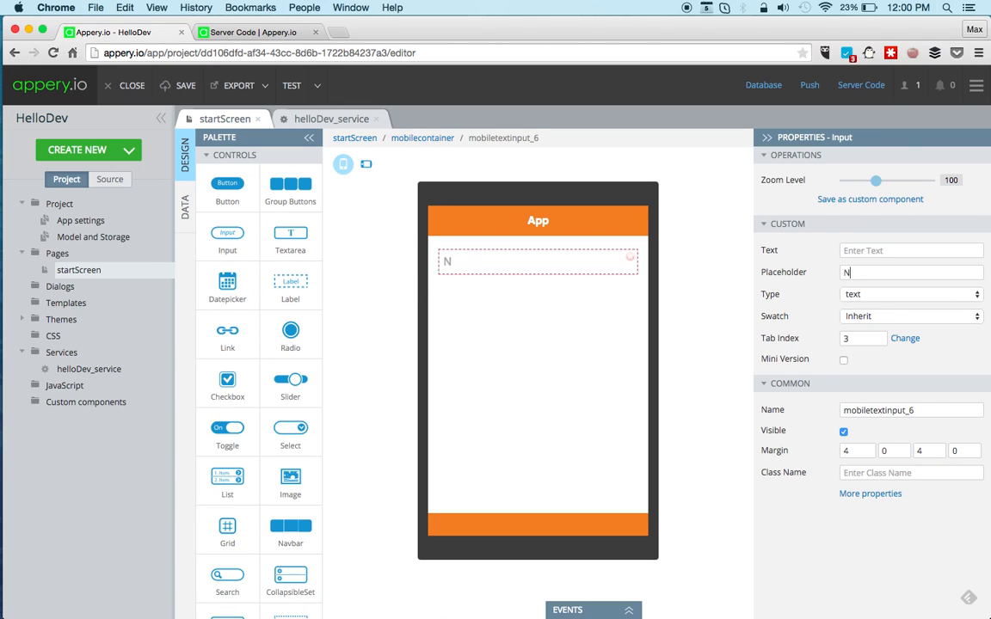
type("ame")
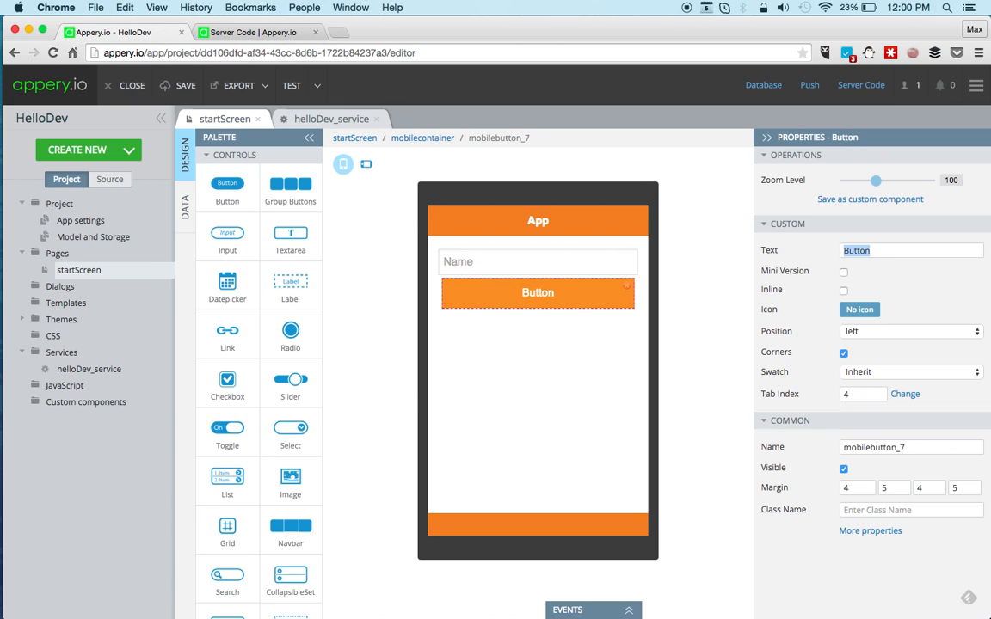
type("Say Hello")
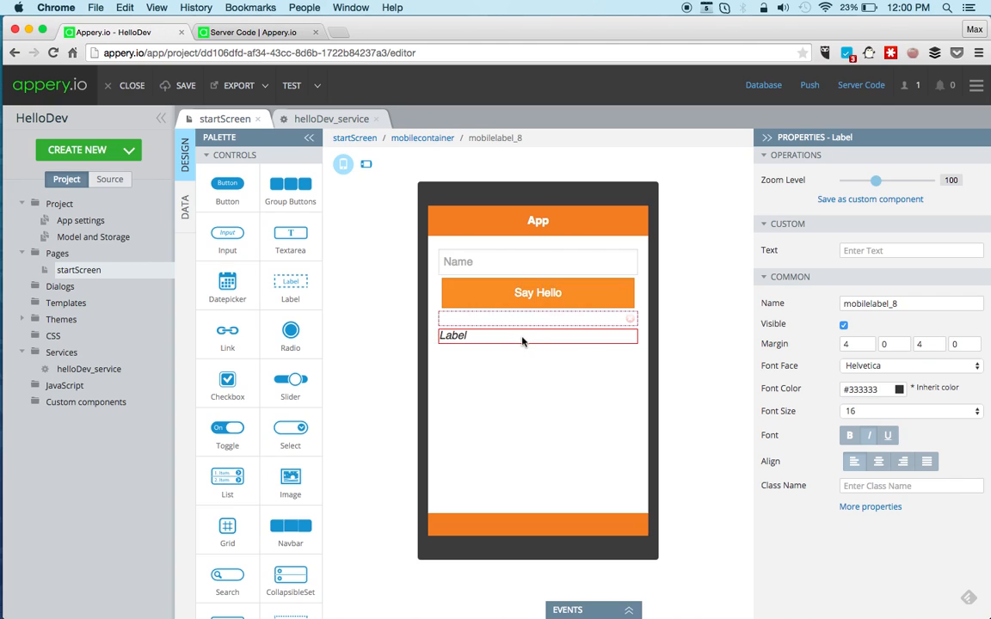
left_click(537, 331)
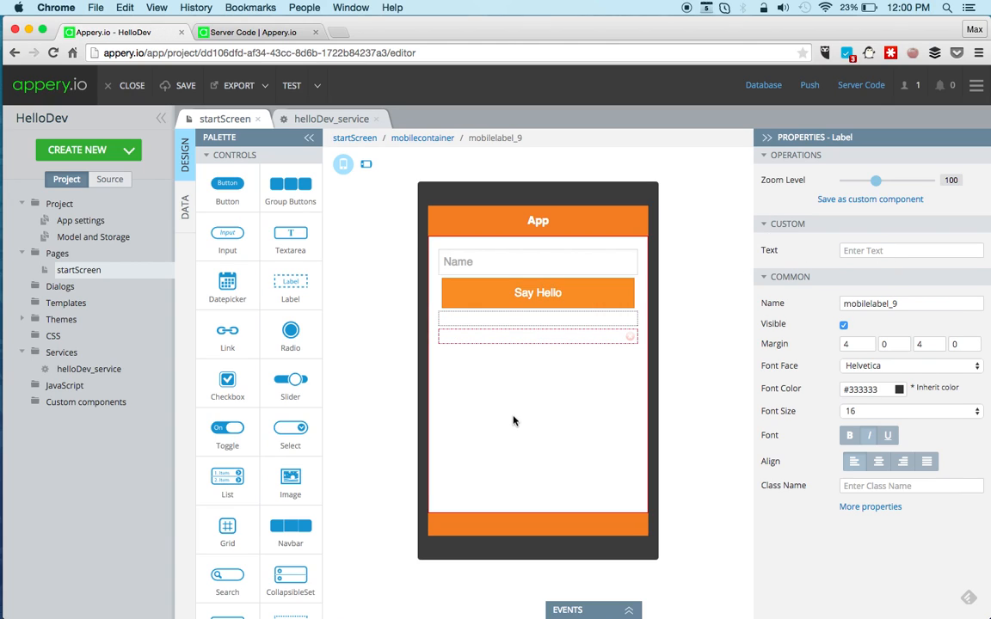
Step: Add helloDev_service as a page datasource and map the Name input text to devName before send
left_click(184, 206)
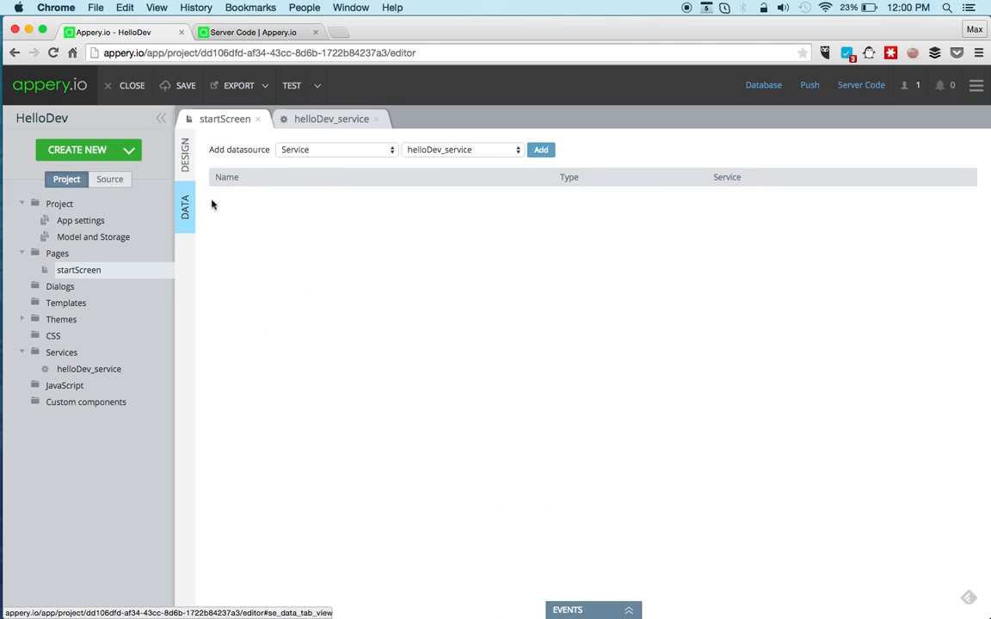
mouse_move(540, 150)
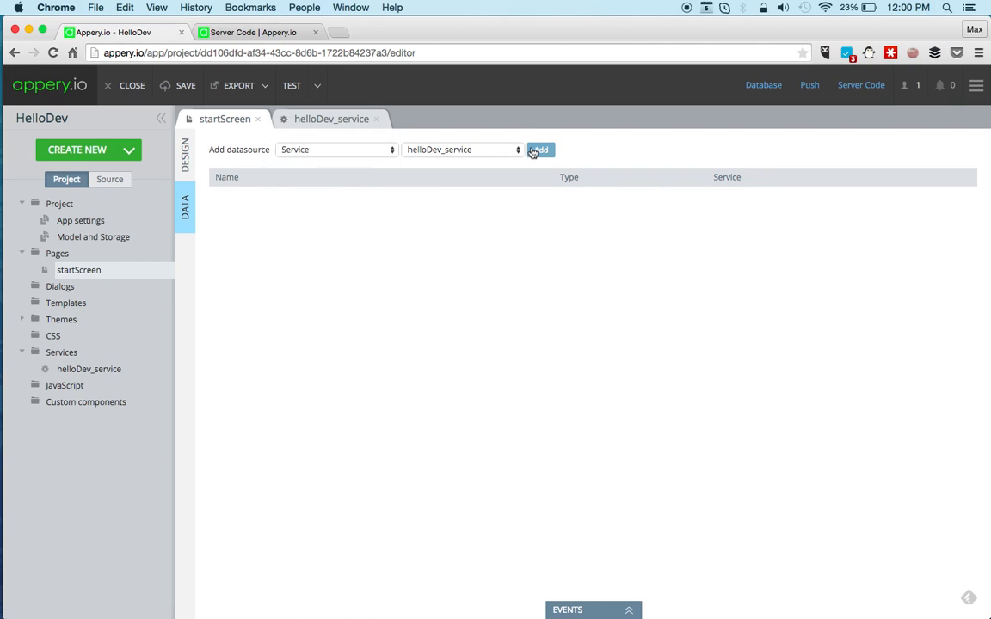
left_click(540, 150)
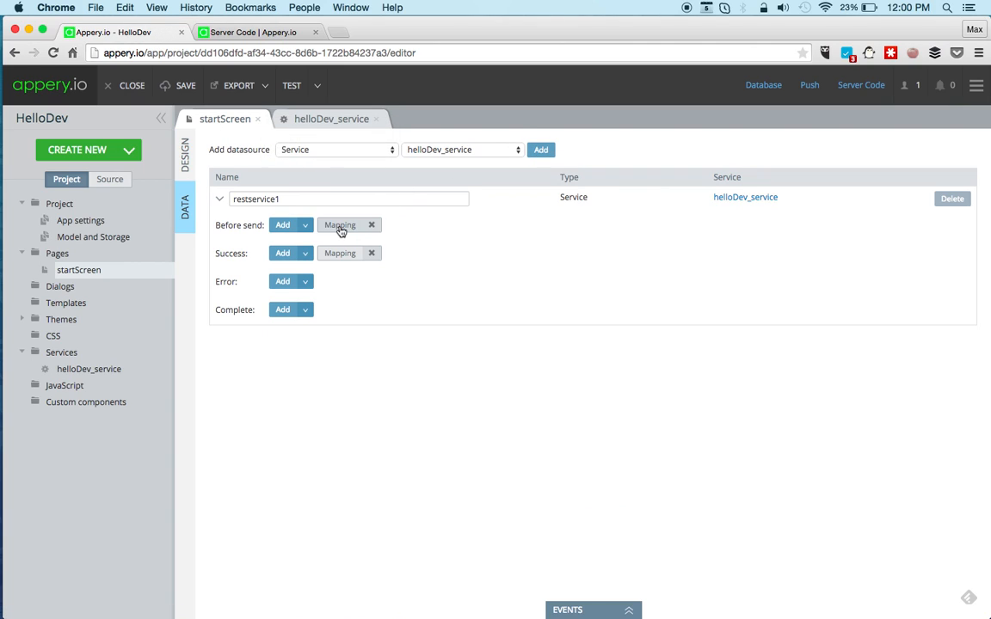
left_click(341, 224)
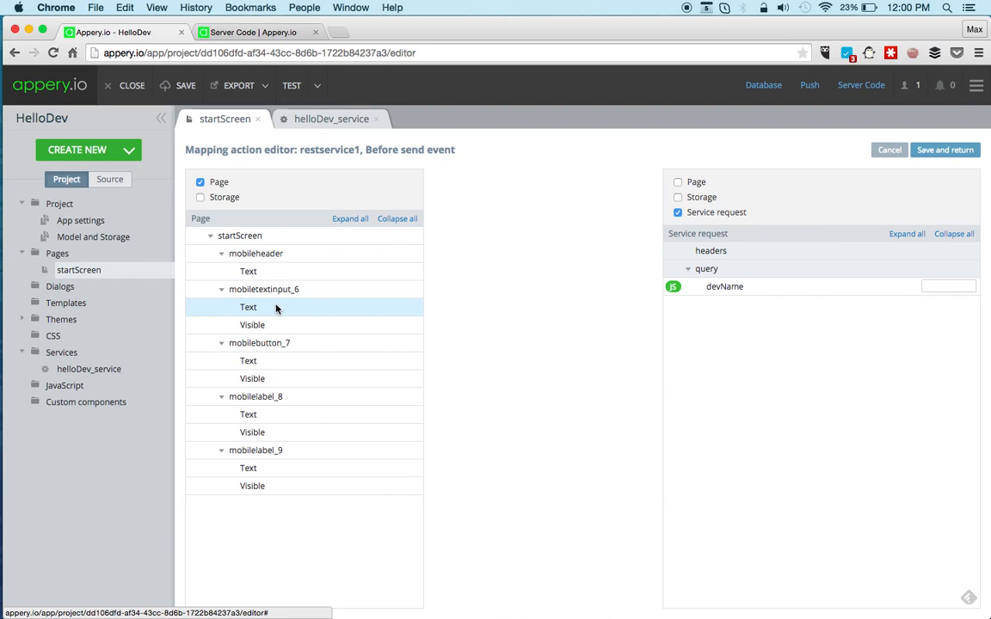
left_click_drag(248, 306, 724, 285)
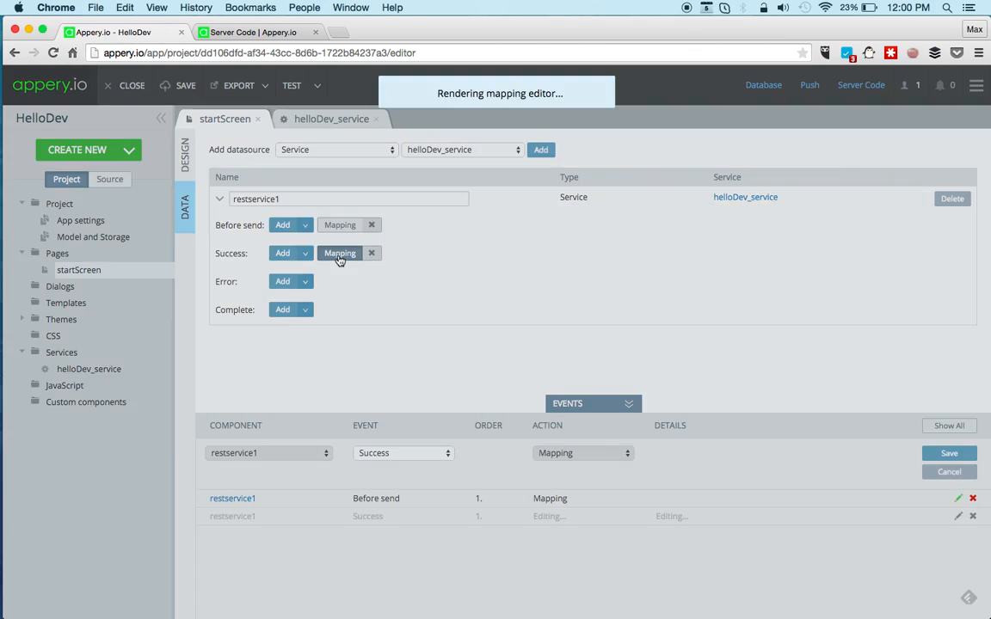
Step: Edit the Success mapping, expanding startScreen components to map the response onto the labels
left_click(341, 253)
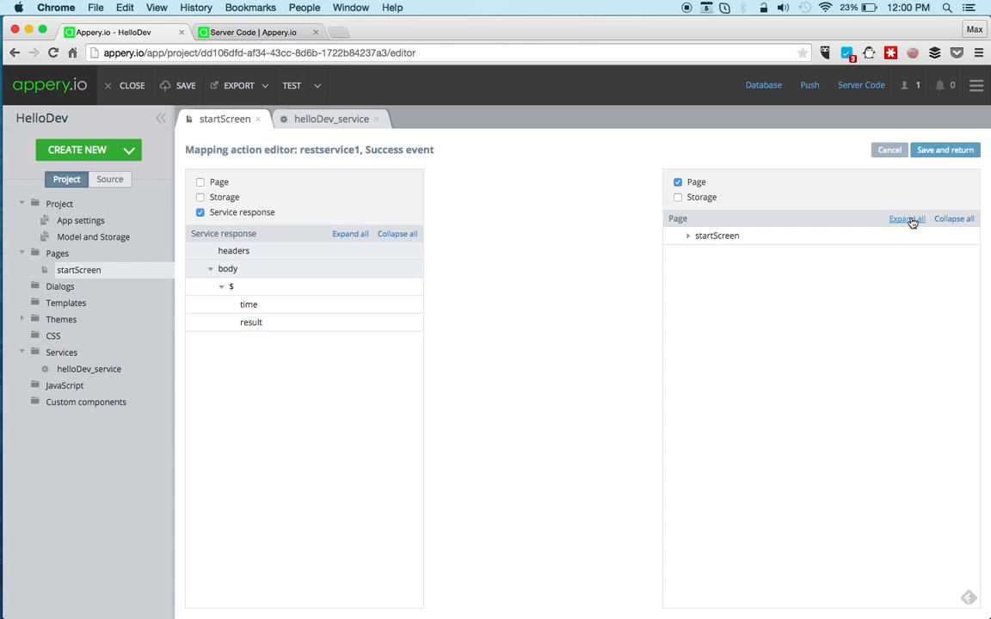
left_click(907, 218)
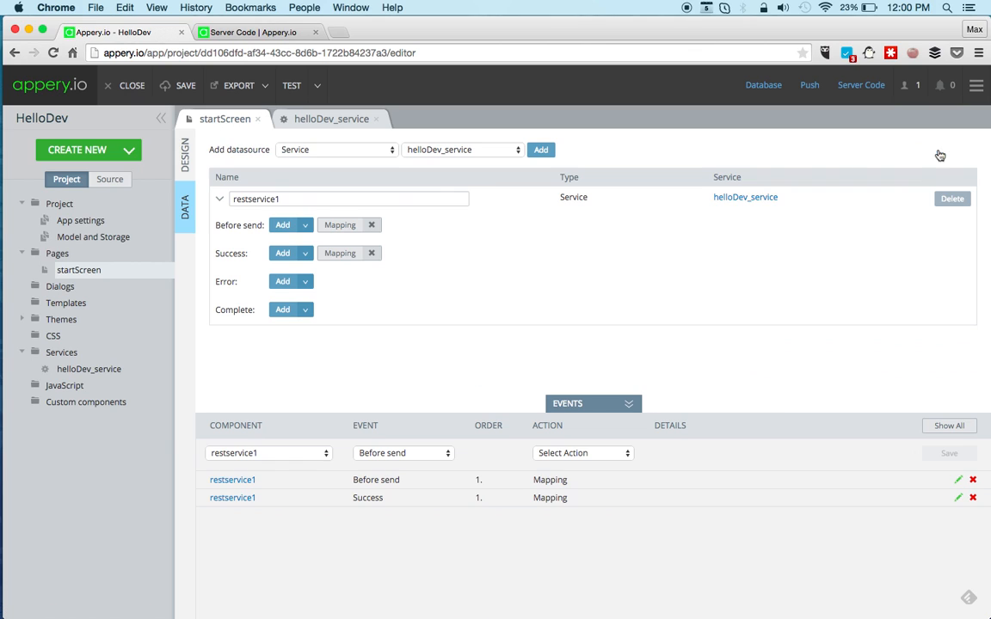
Step: Make the Say Hello button's Click event invoke restservice1, save it and launch the app test
left_click(184, 155)
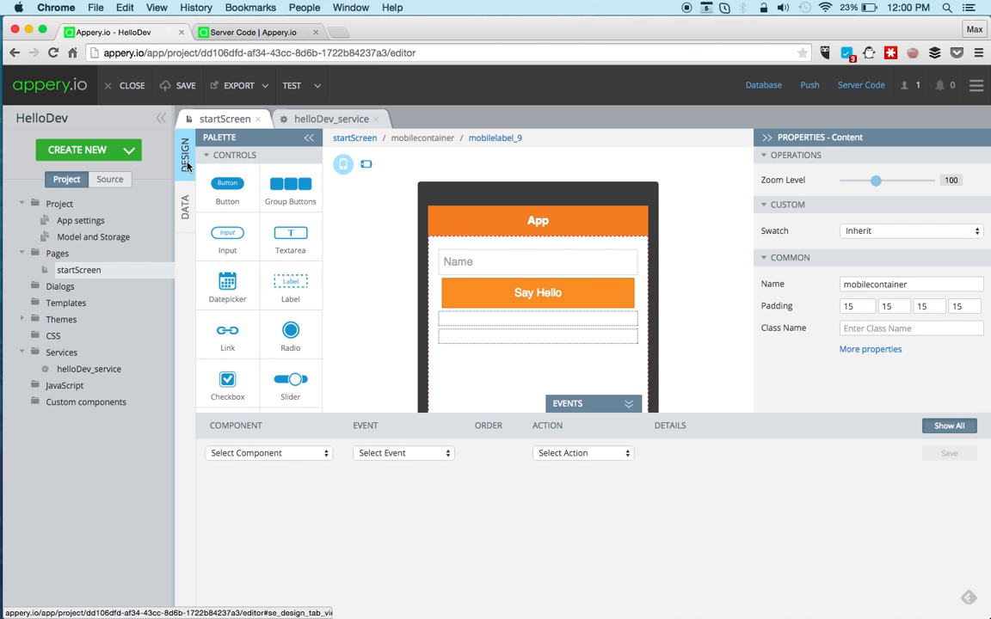
left_click(536, 293)
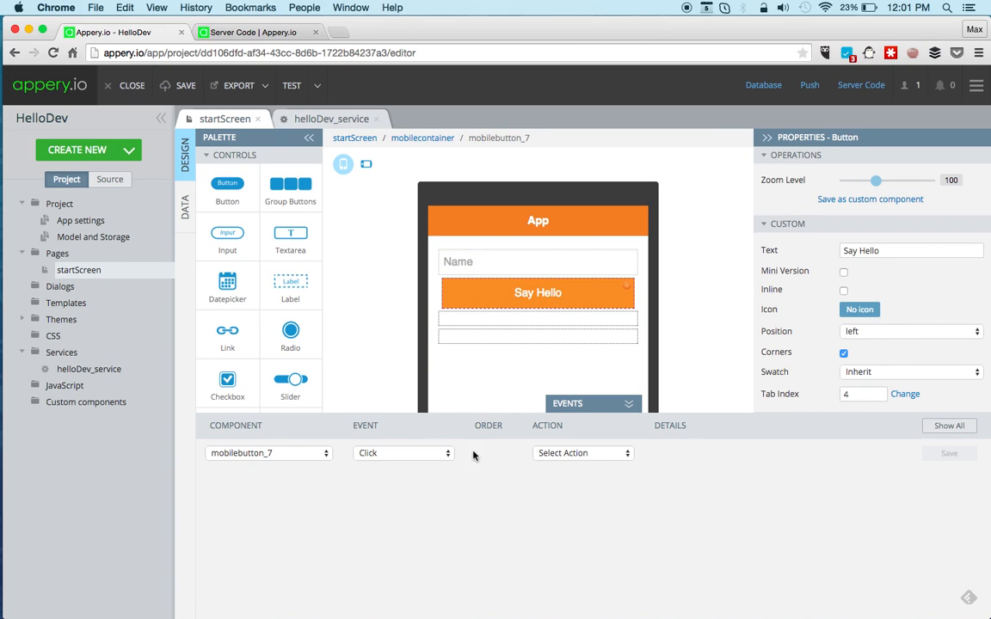
left_click(583, 452)
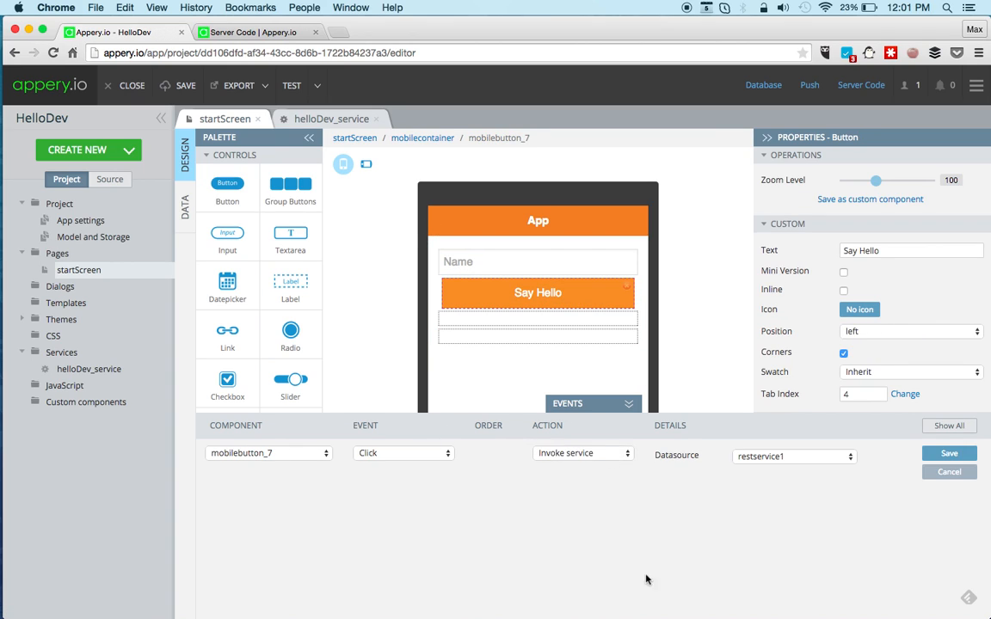
left_click(949, 454)
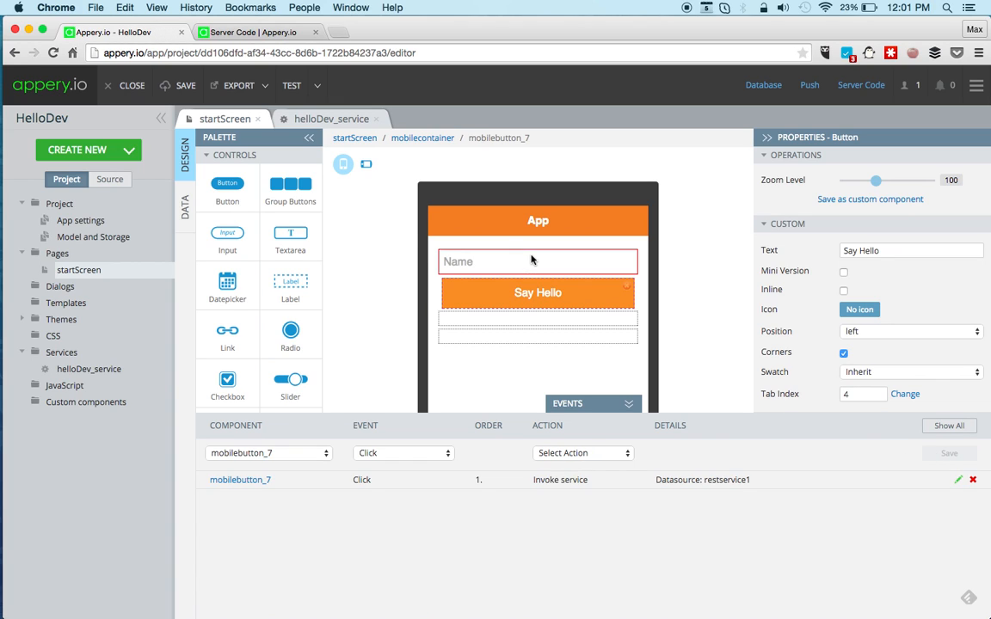
left_click(292, 86)
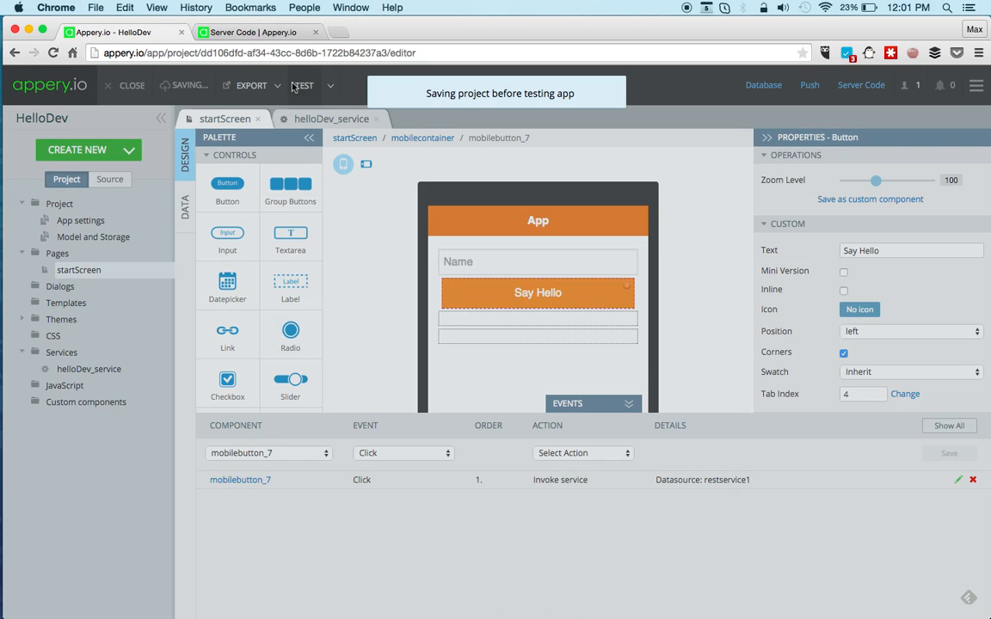
Step: Enter the name Jane in the preview and tap Say Hello to show 'Hello Jane!' with the server timestamp
left_click(303, 86)
type("J")
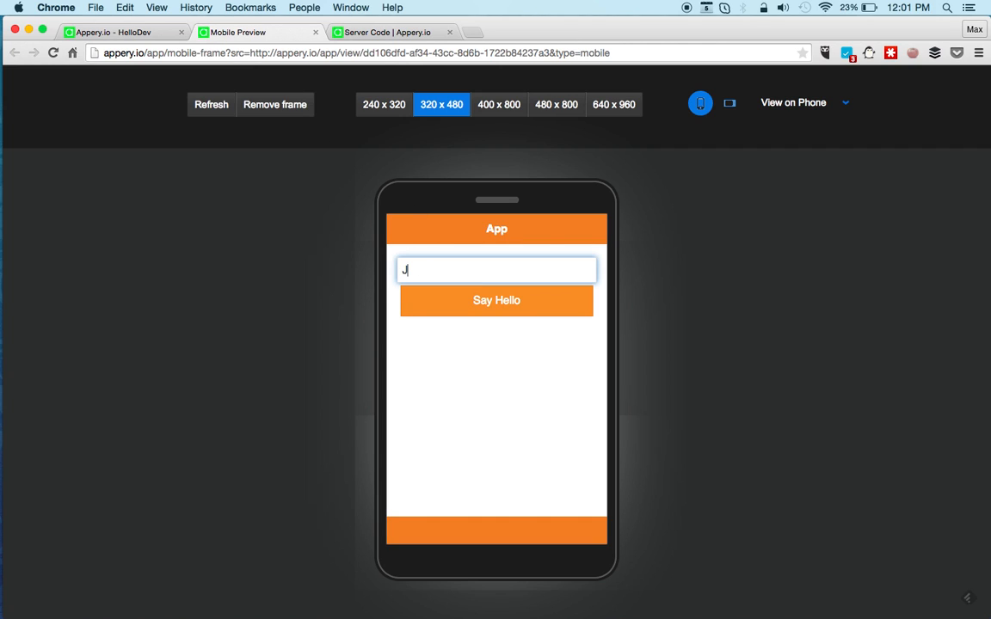
left_click(495, 300)
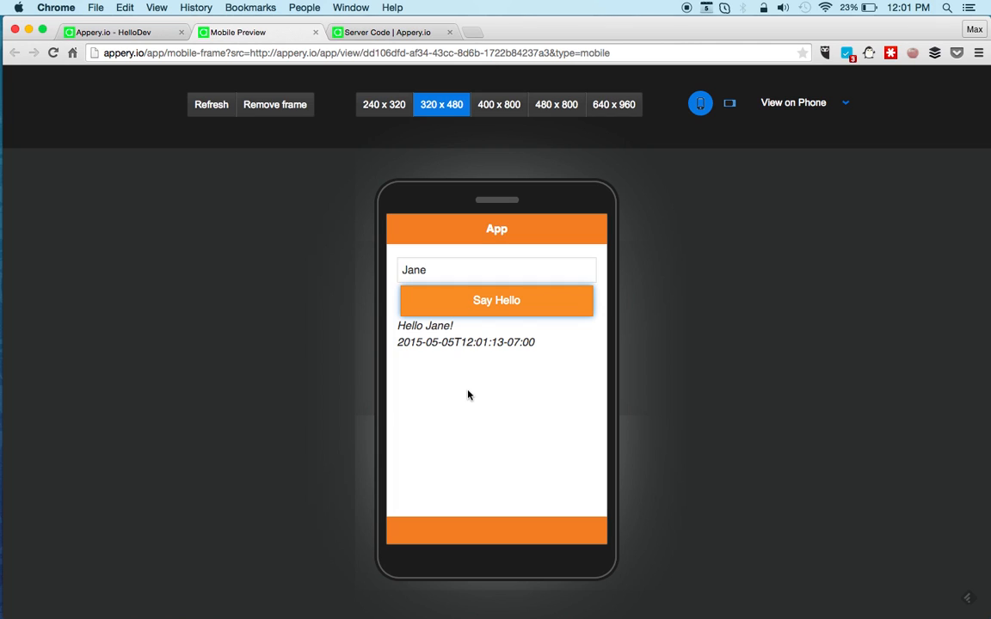
mouse_move(526, 386)
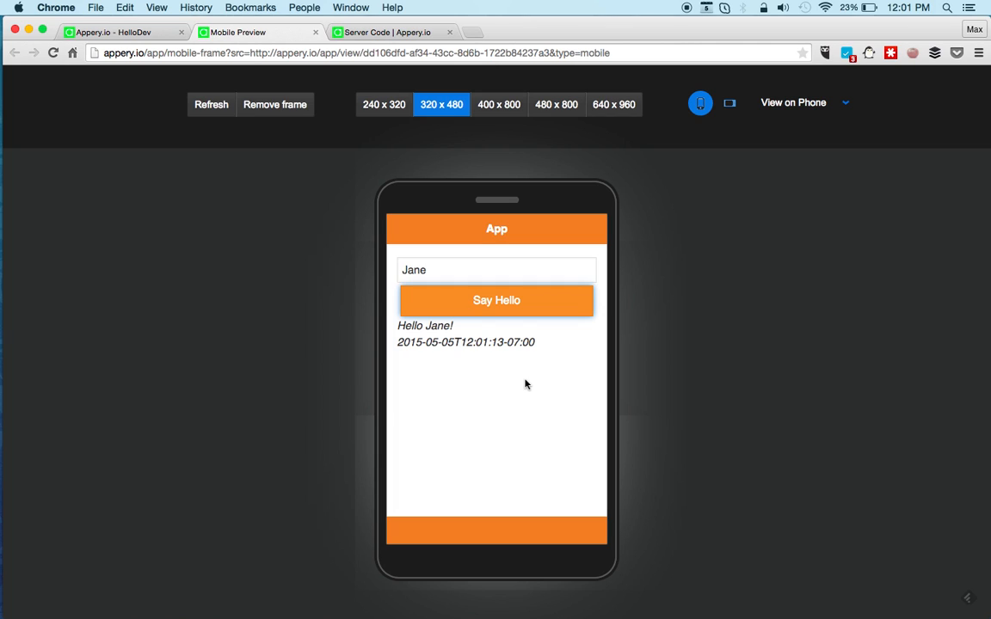